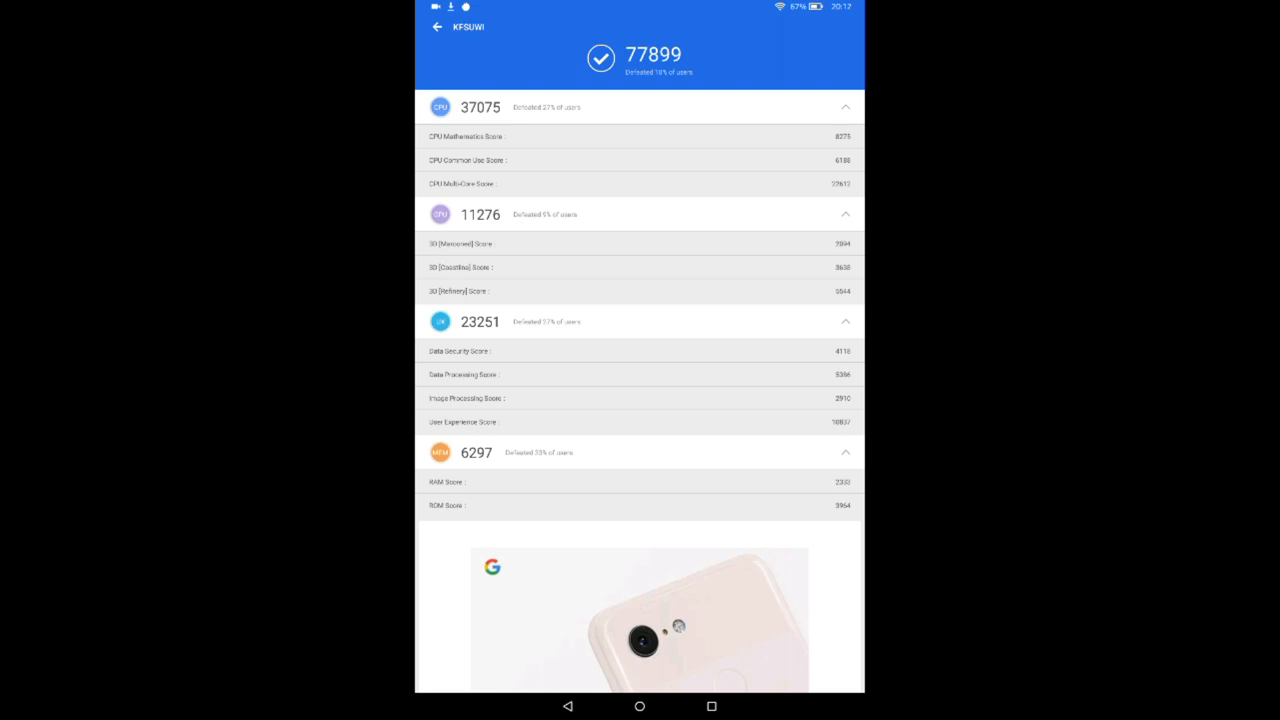
Step: Scroll through the AnTuTu Benchmark results page
{"action": "scroll", "scroll_direction": "down", "scroll_amount": 3}
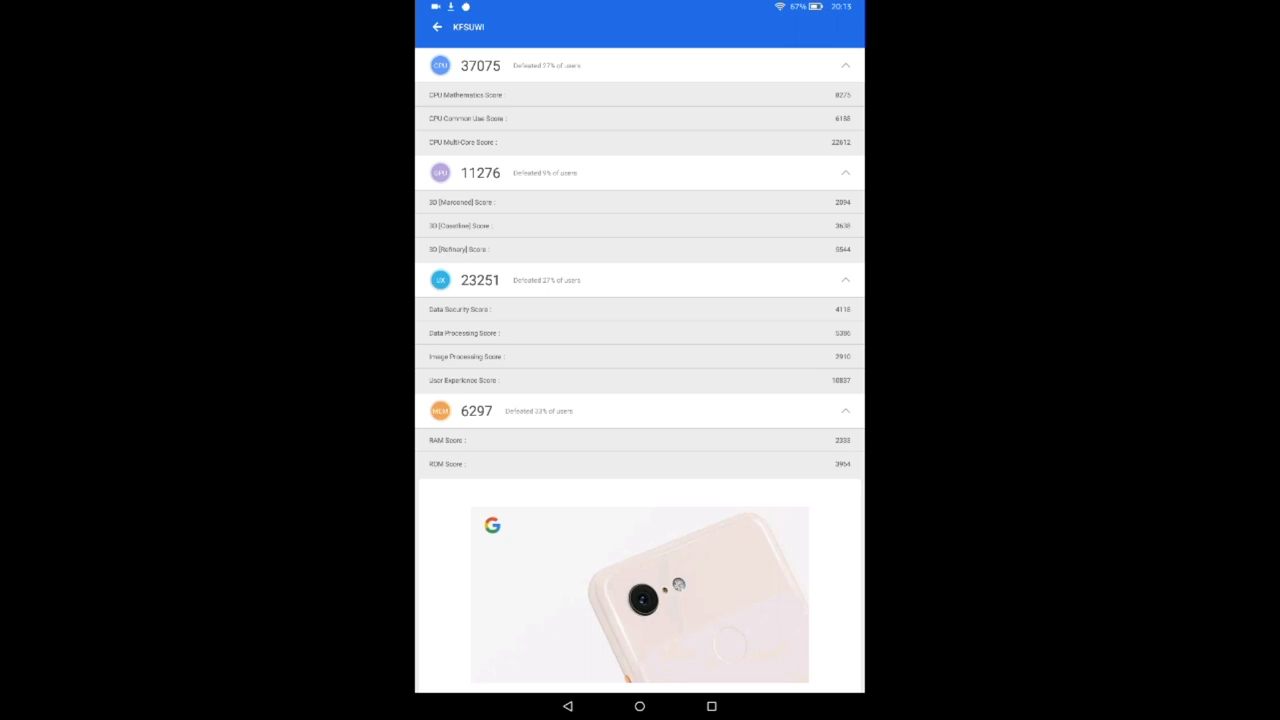
{"action": "scroll", "scroll_direction": "down", "scroll_amount": 3}
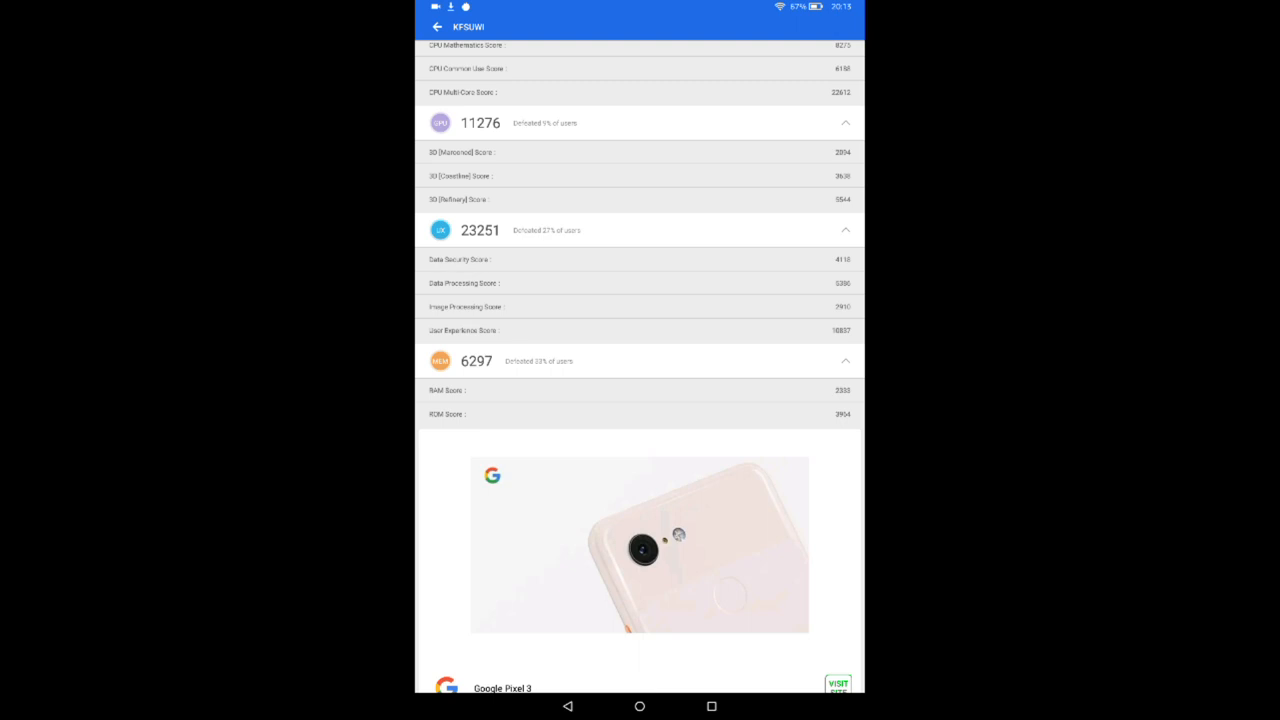
{"action": "scroll", "scroll_direction": "down", "scroll_amount": 3}
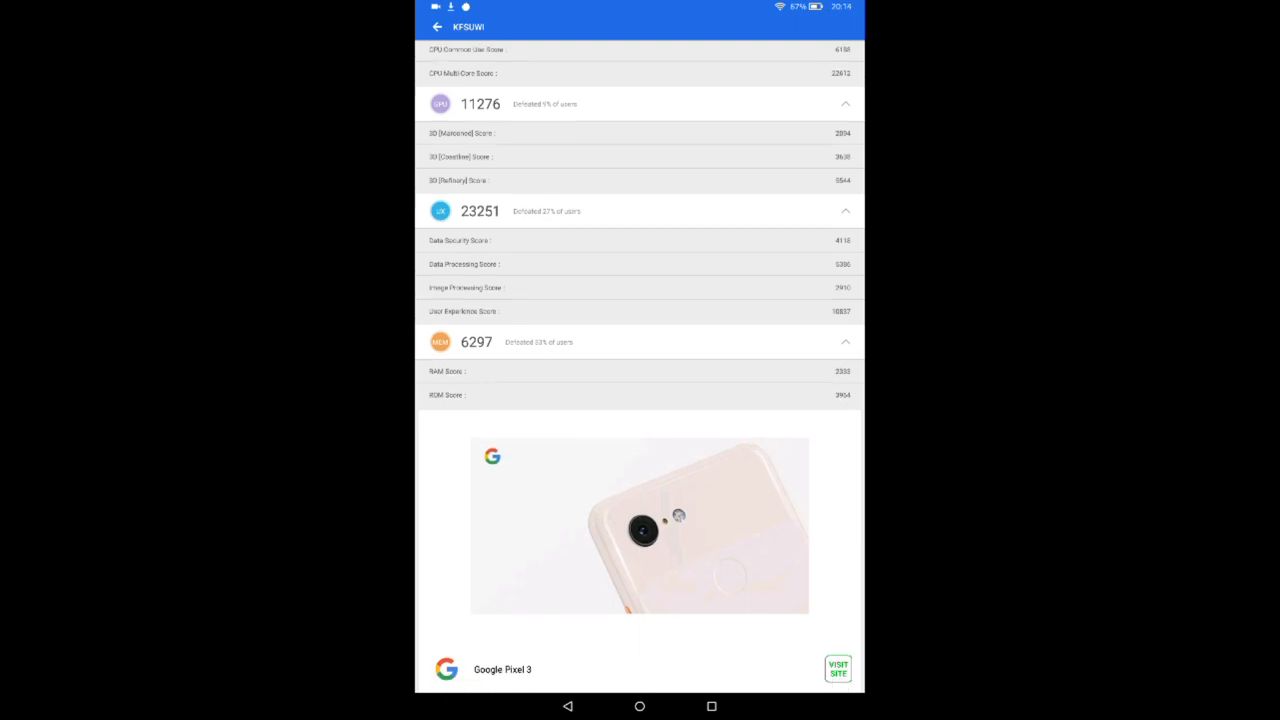
{"action": "scroll", "scroll_direction": "down", "scroll_amount": 3}
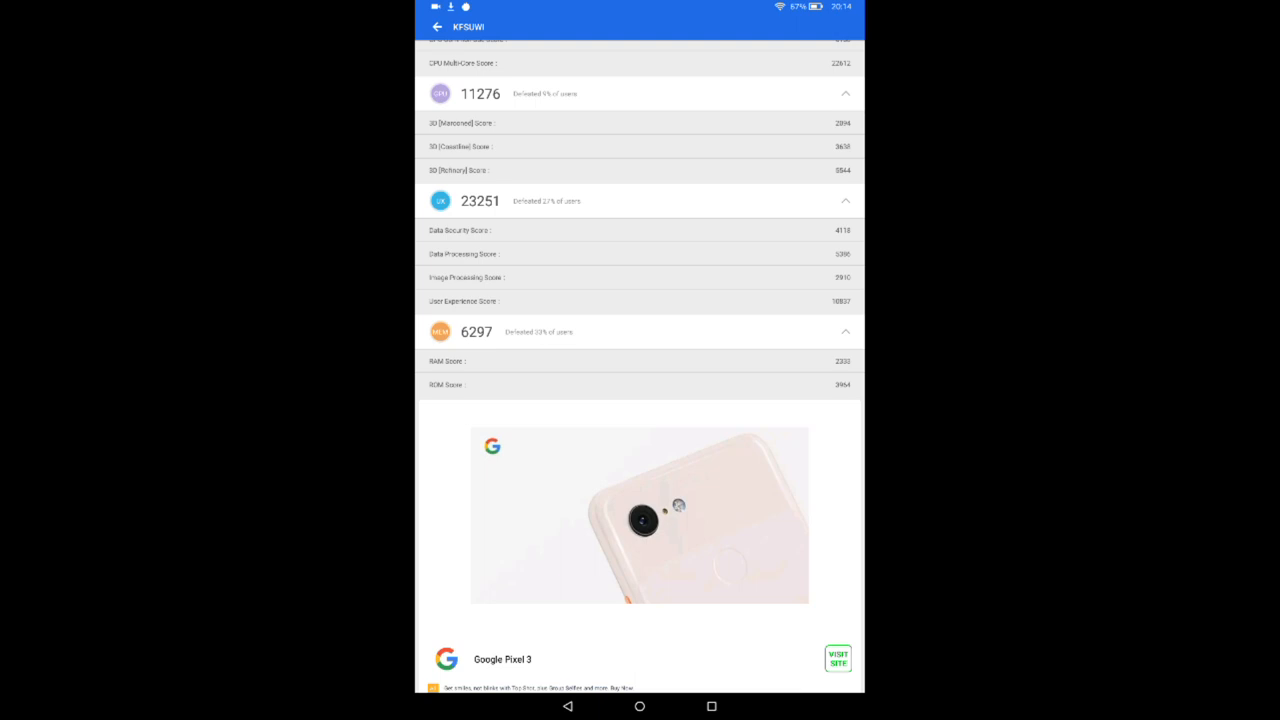
{"action": "scroll", "scroll_direction": "down", "scroll_amount": 3}
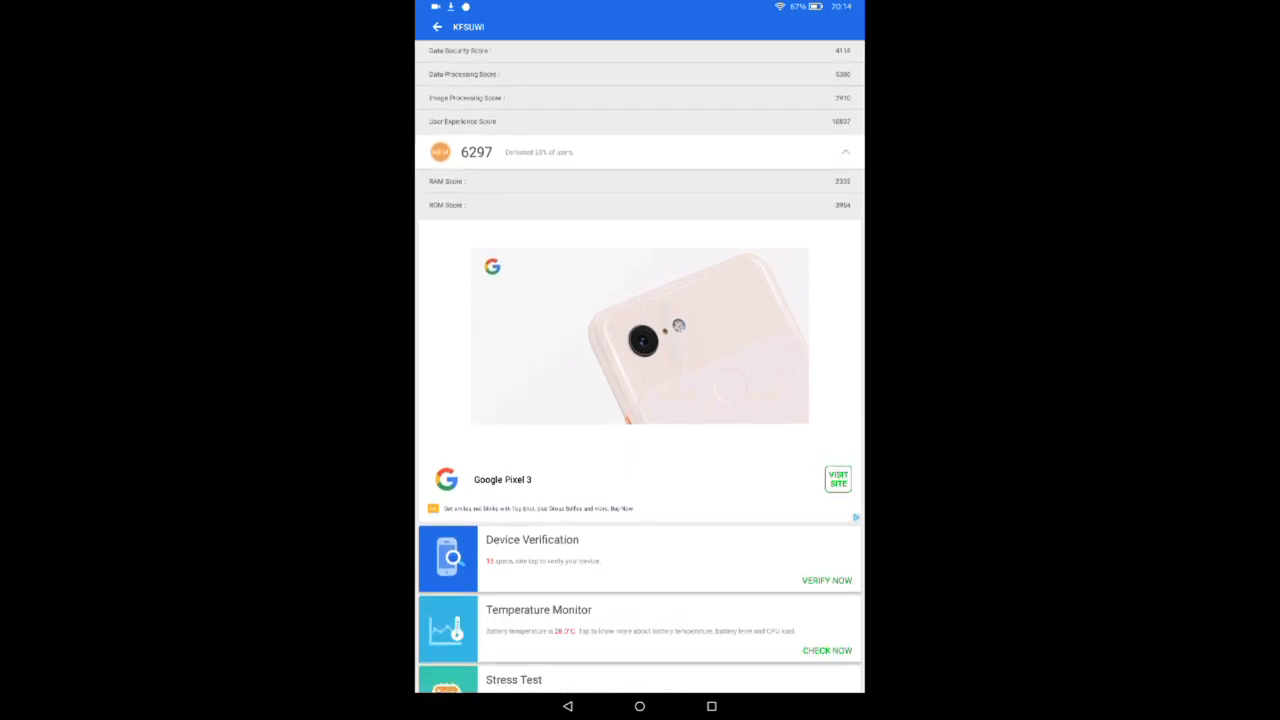
{"action": "scroll", "scroll_direction": "down", "scroll_amount": 3}
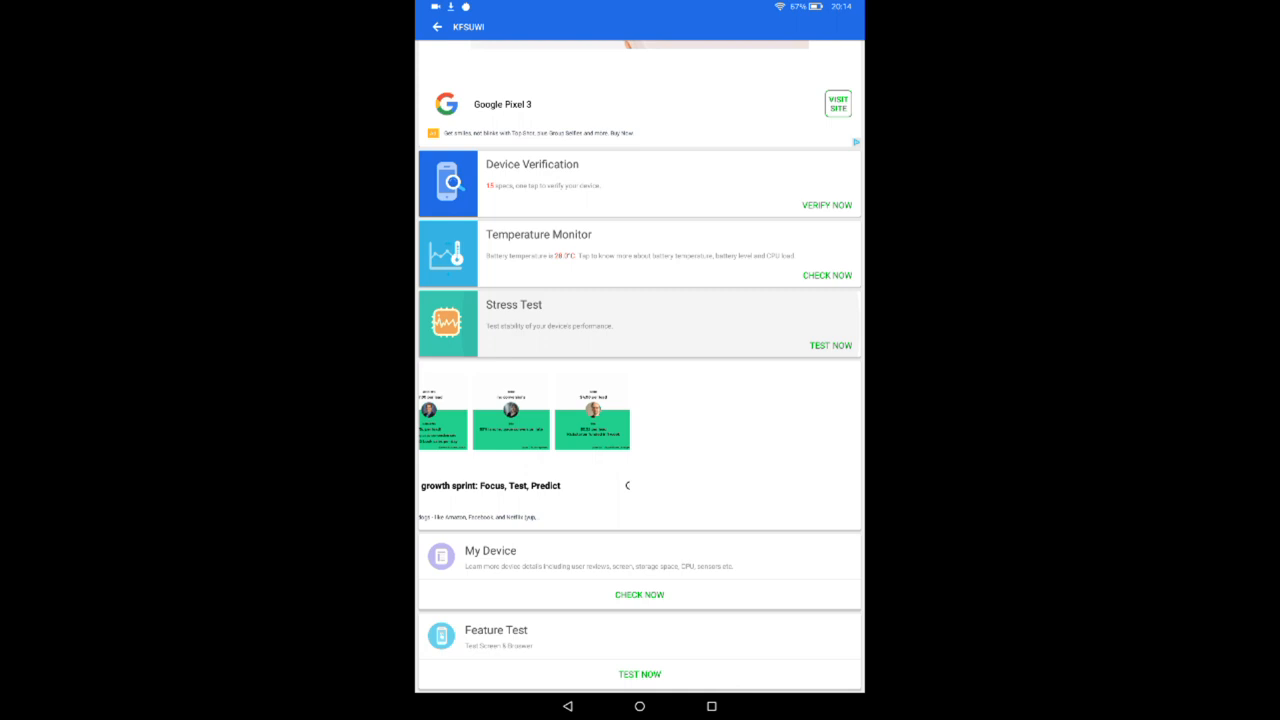
Step: Open the stress test results and swipe through the CPU and battery charts
{"action": "left_click", "coordinate": [830, 345]}
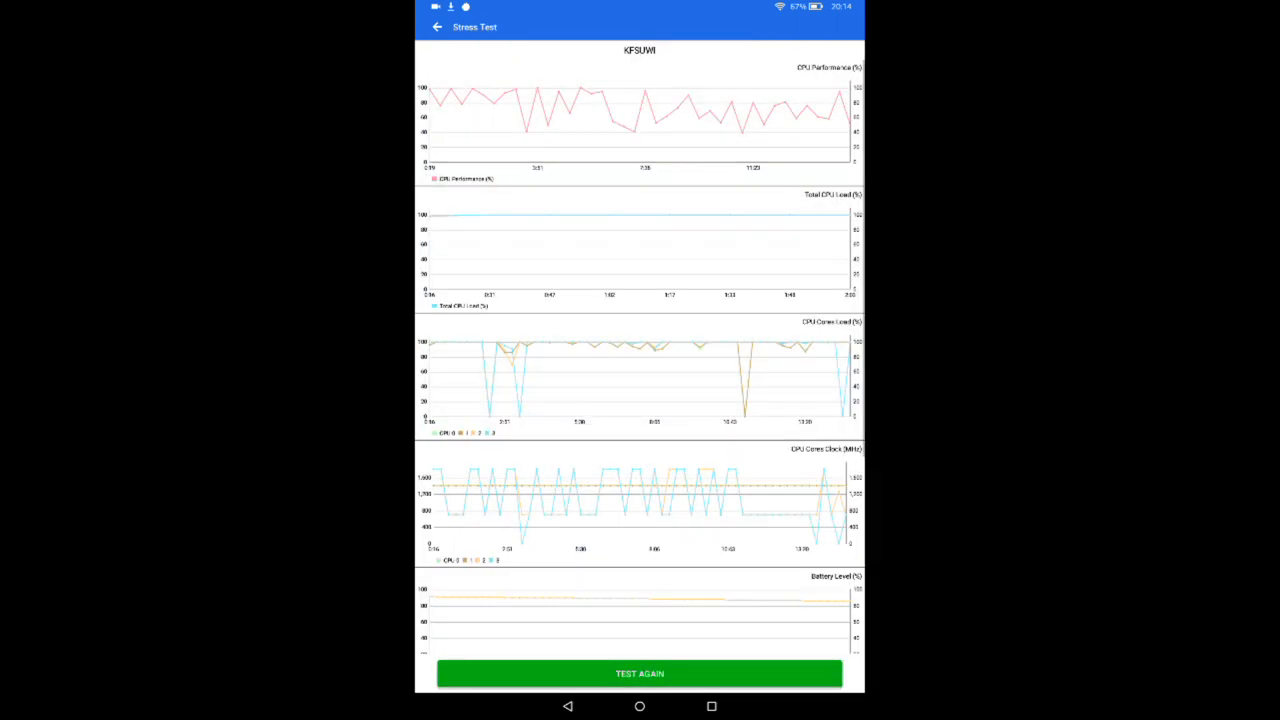
{"action": "scroll", "scroll_direction": "down", "scroll_amount": 3}
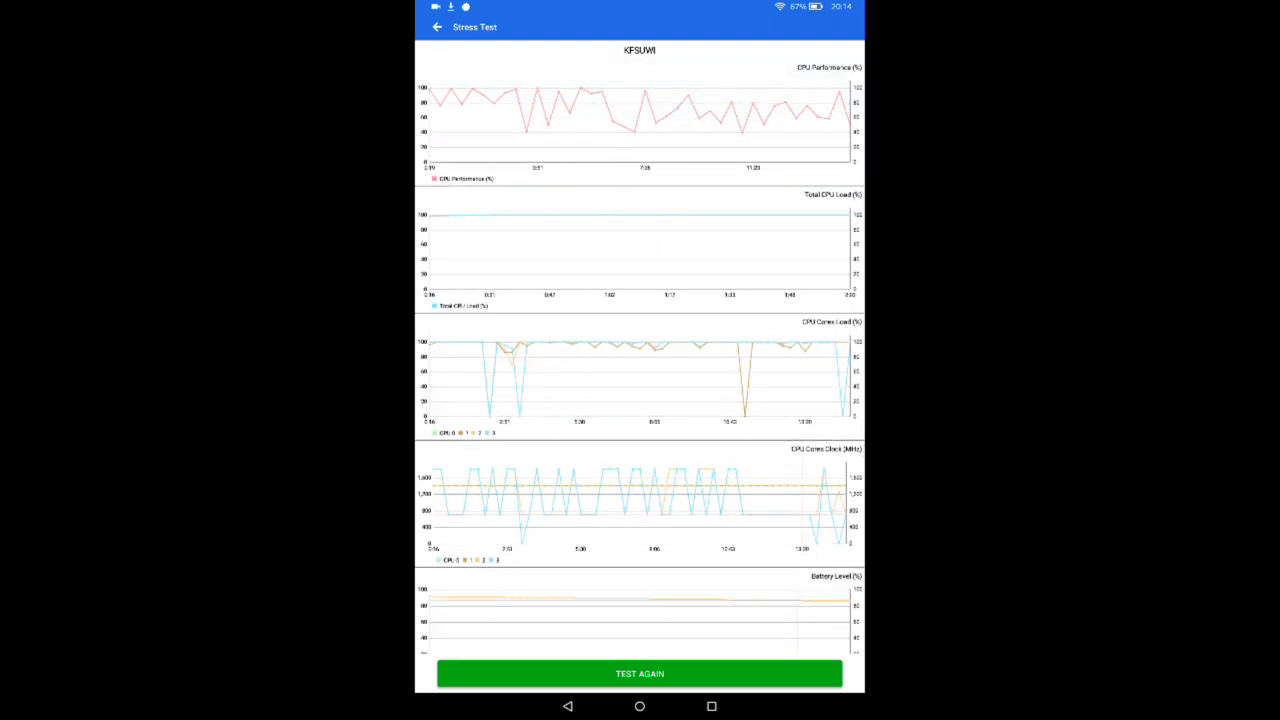
{"action": "scroll", "scroll_direction": "down", "scroll_amount": 3}
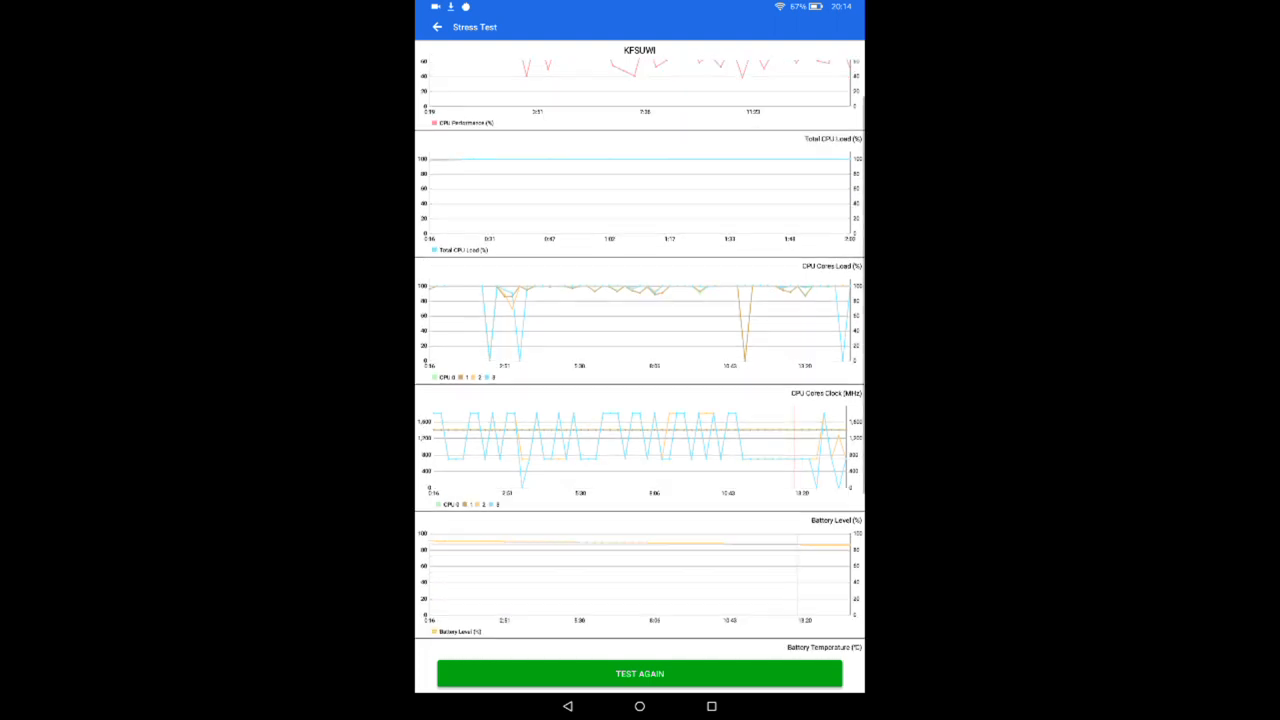
{"action": "scroll", "scroll_direction": "down", "scroll_amount": 3}
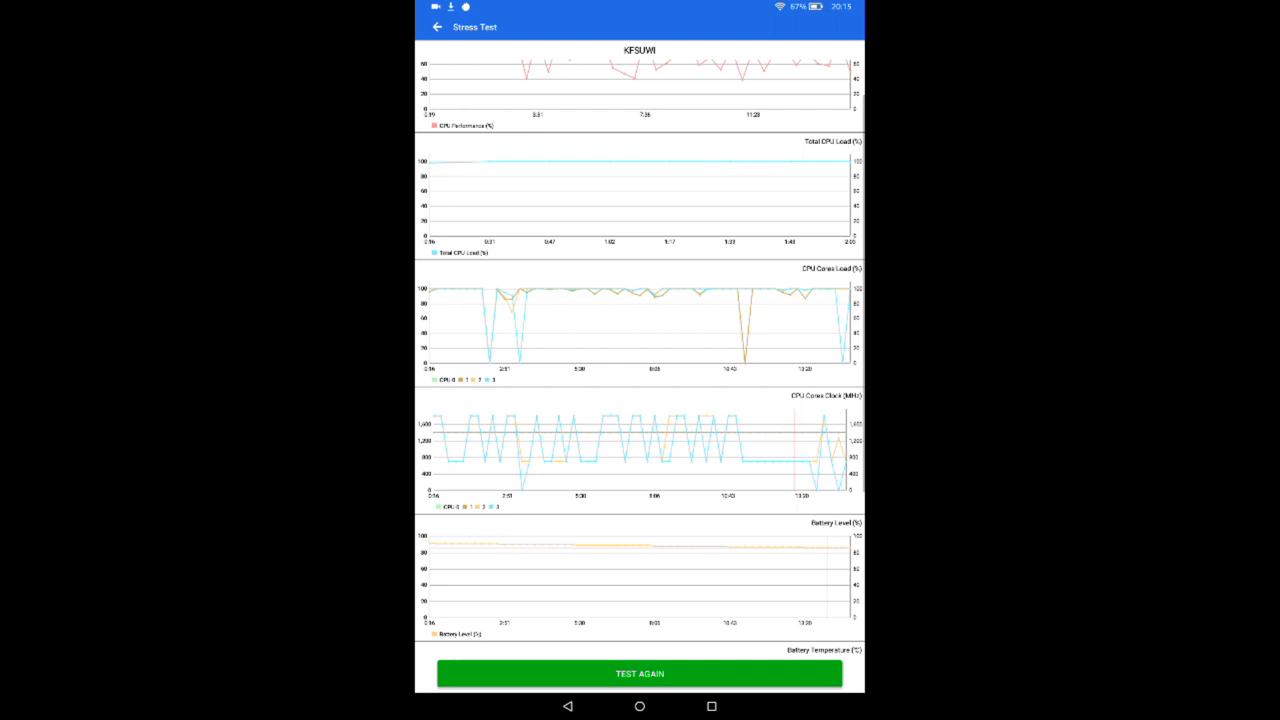
{"action": "scroll", "scroll_direction": "down", "scroll_amount": 3}
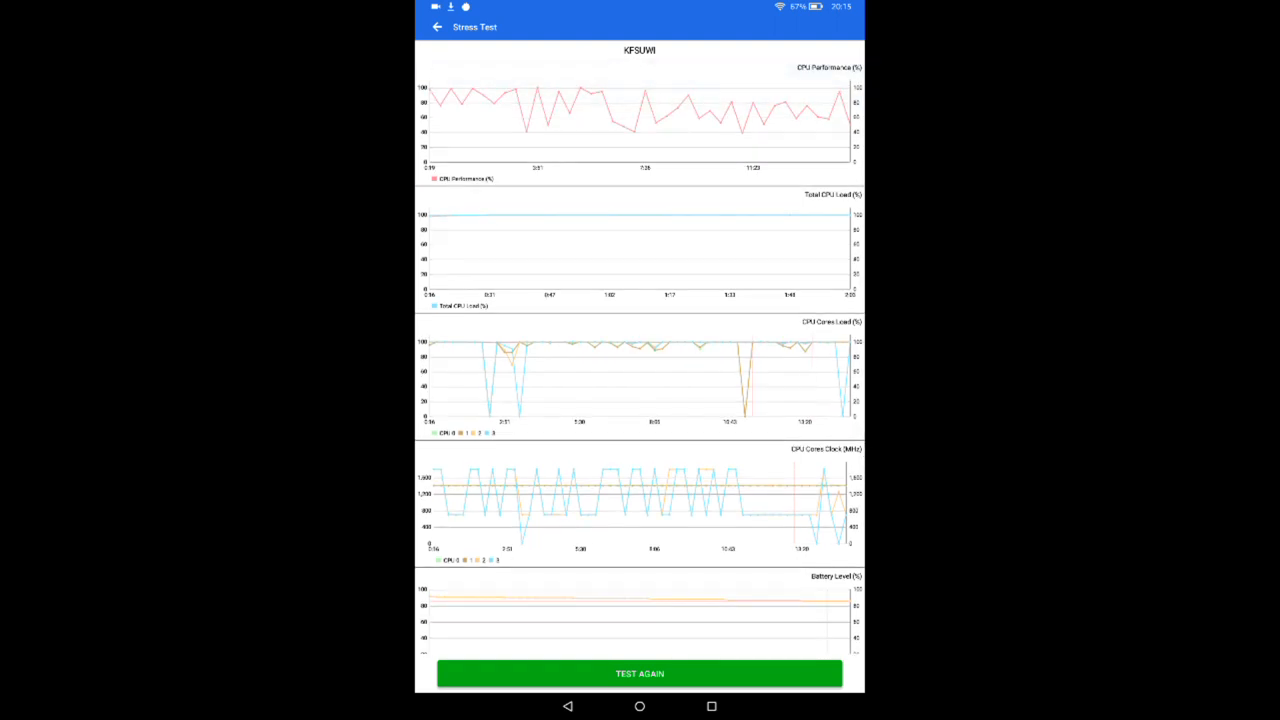
{"action": "scroll", "scroll_direction": "down", "scroll_amount": 3}
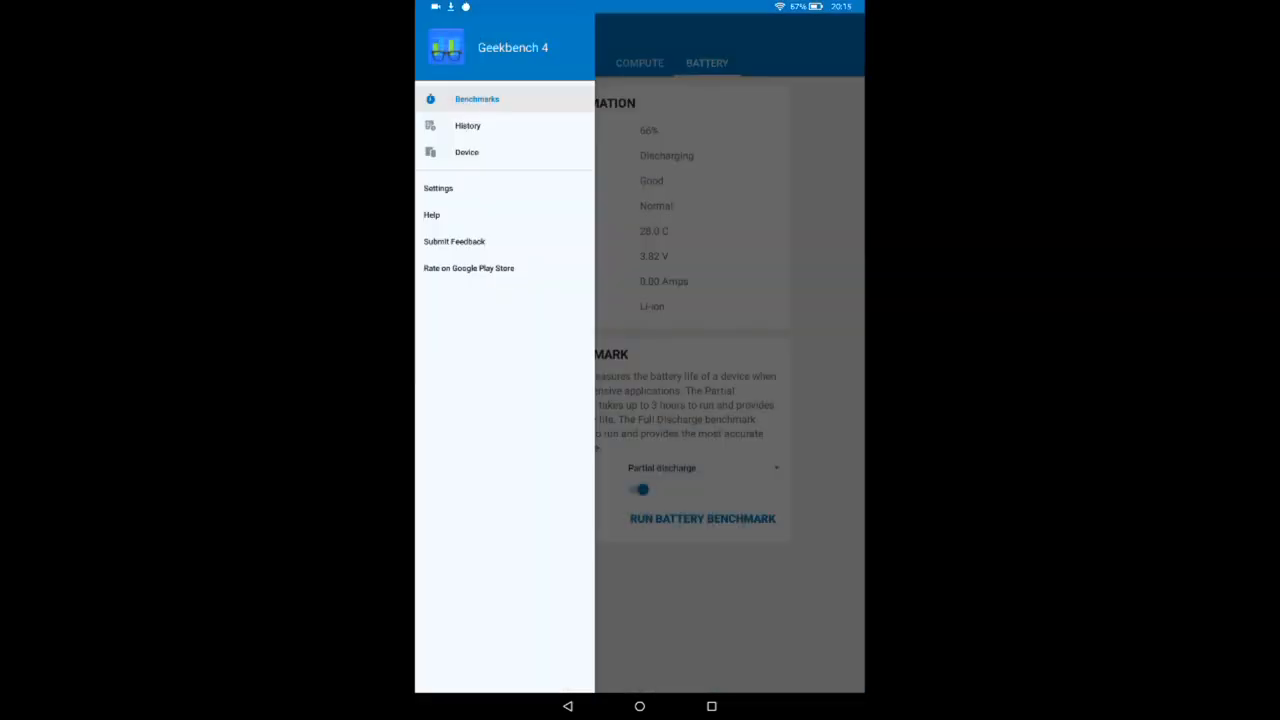
Step: Open History and view the 25 March 2019 17:06 CPU result (1096 / 1906)
{"action": "left_click", "coordinate": [467, 125]}
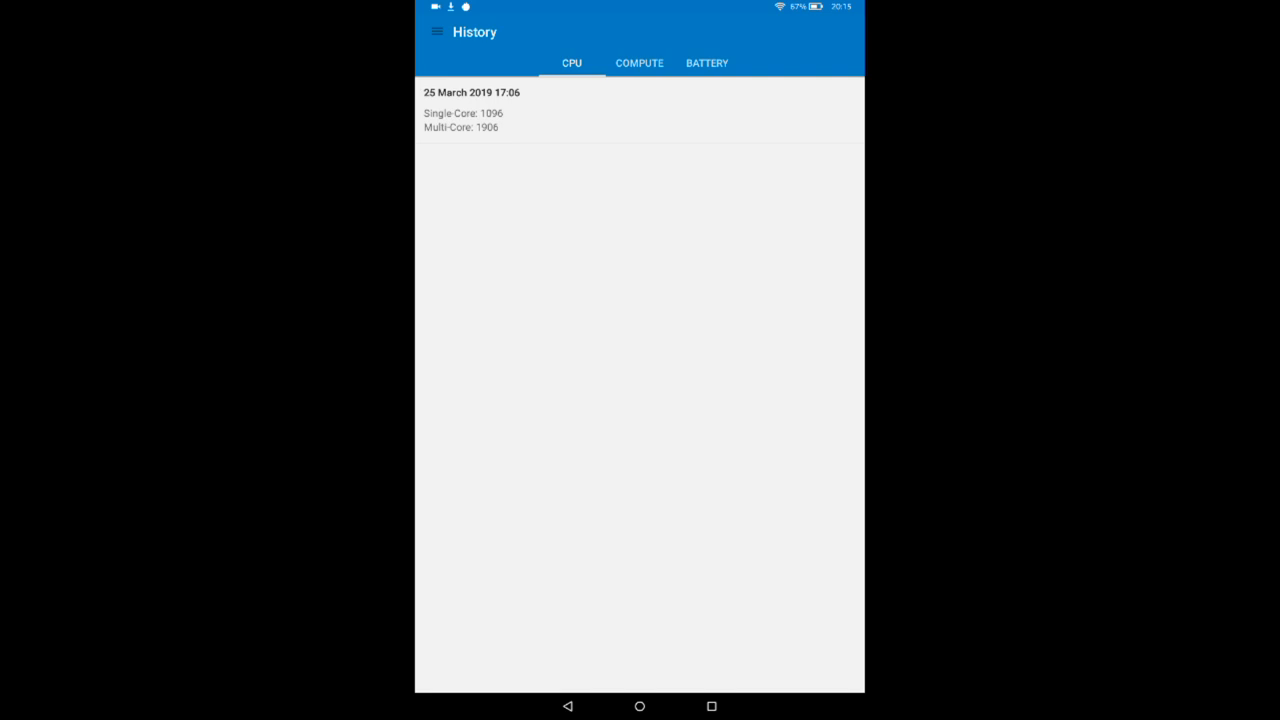
{"action": "left_click", "coordinate": [471, 109]}
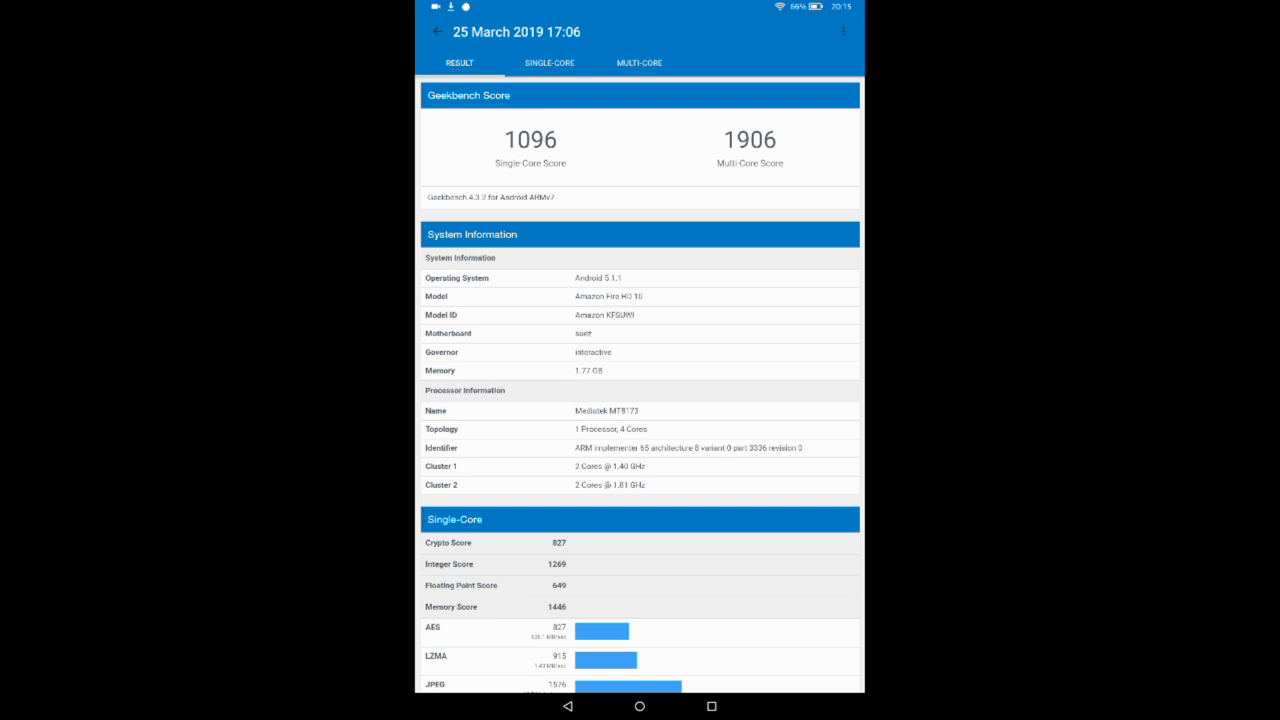
{"action": "scroll", "scroll_direction": "down", "scroll_amount": 3}
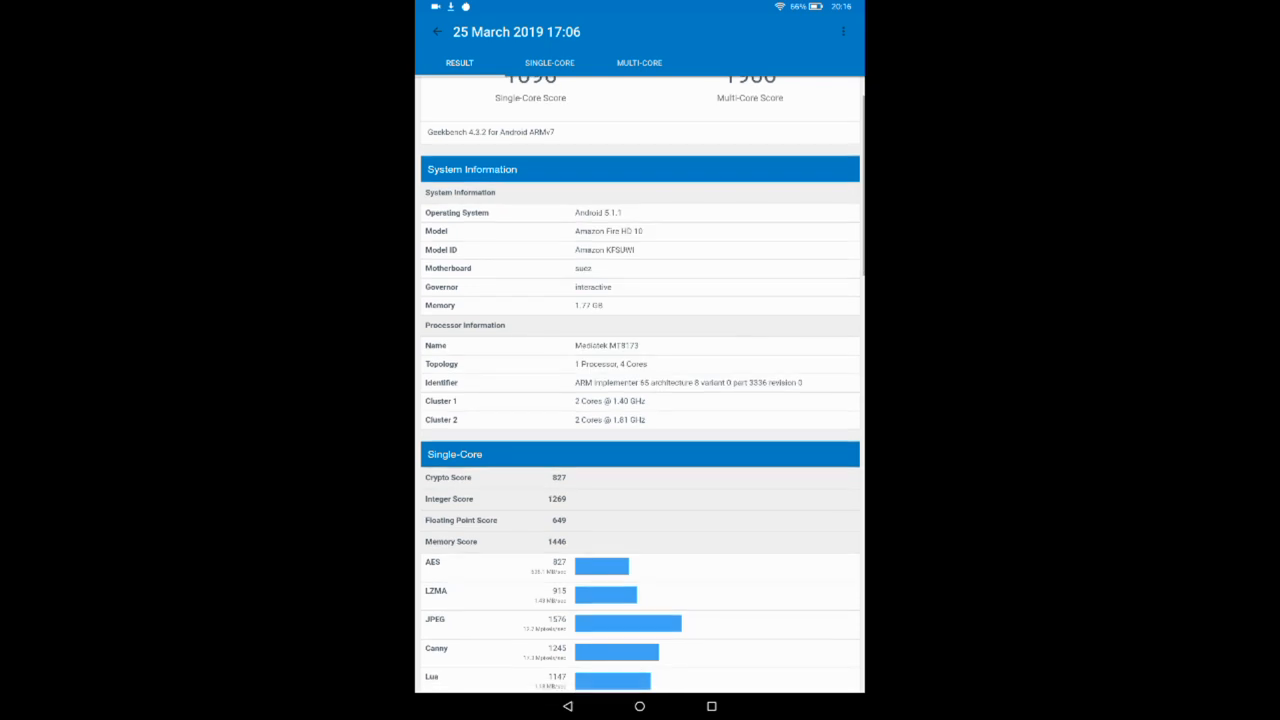
{"action": "scroll", "scroll_direction": "down", "scroll_amount": 3}
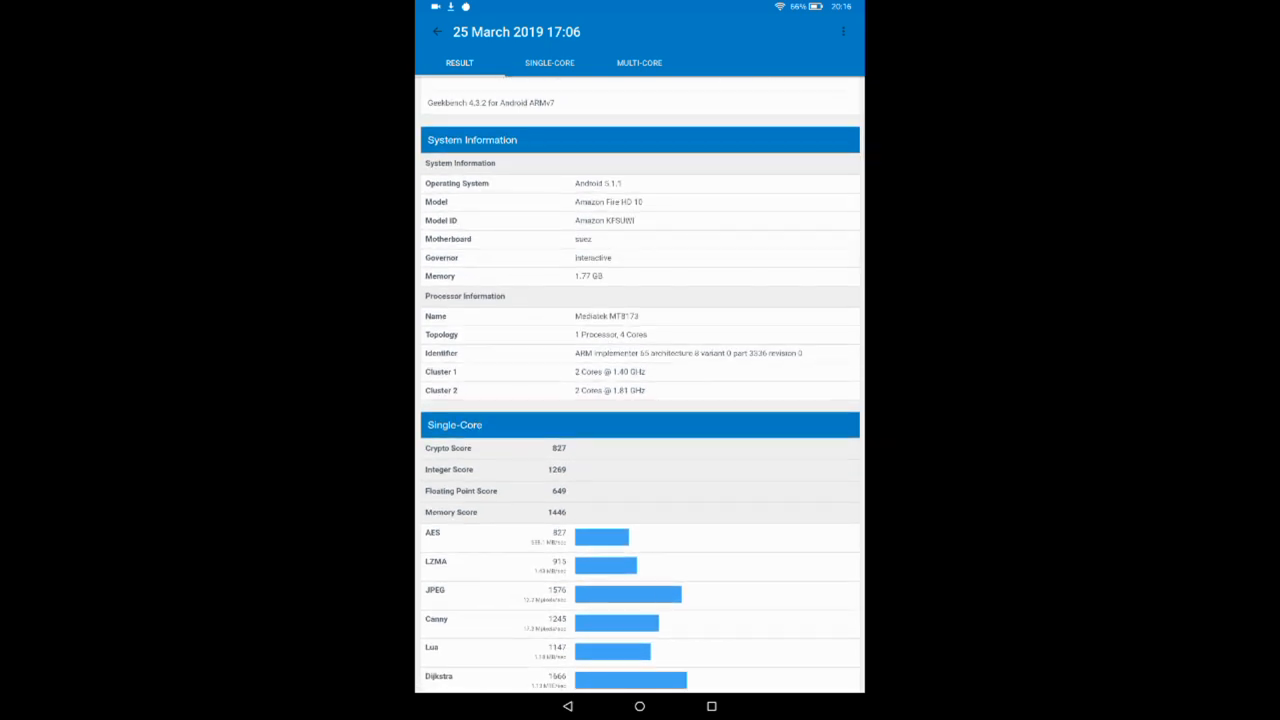
{"action": "scroll", "scroll_direction": "down", "scroll_amount": 3}
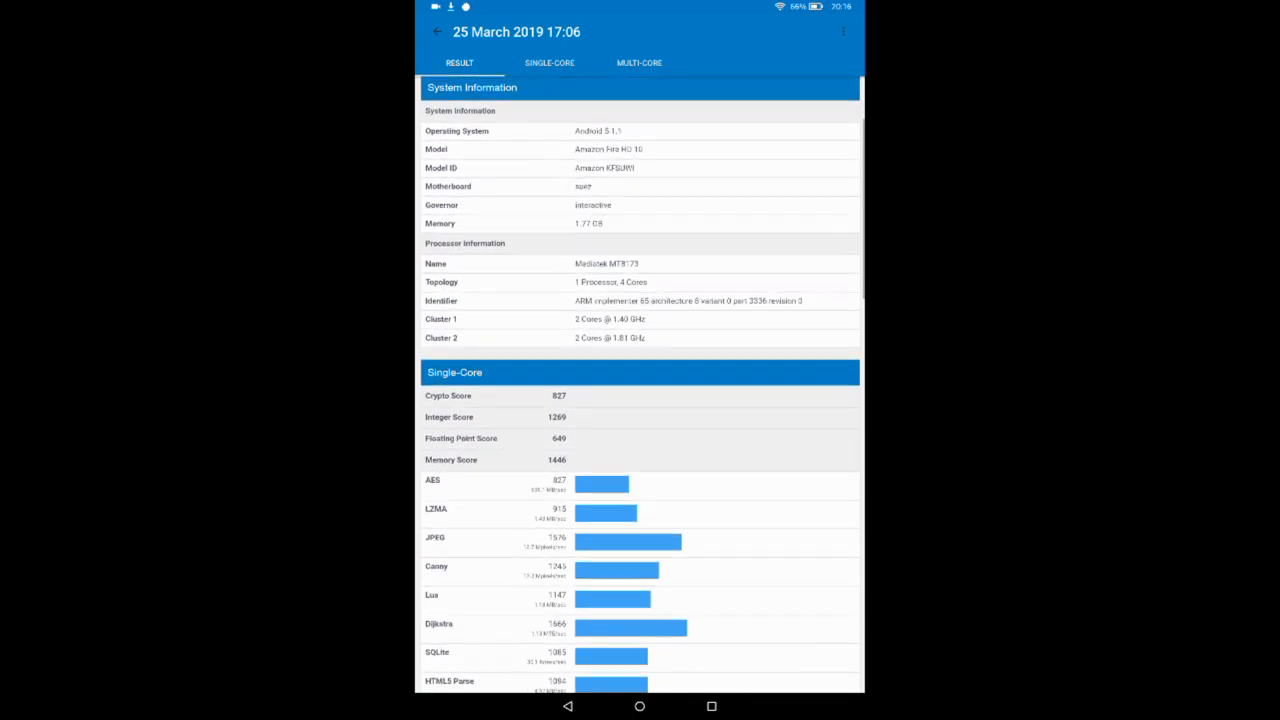
{"action": "scroll", "scroll_direction": "down", "scroll_amount": 3}
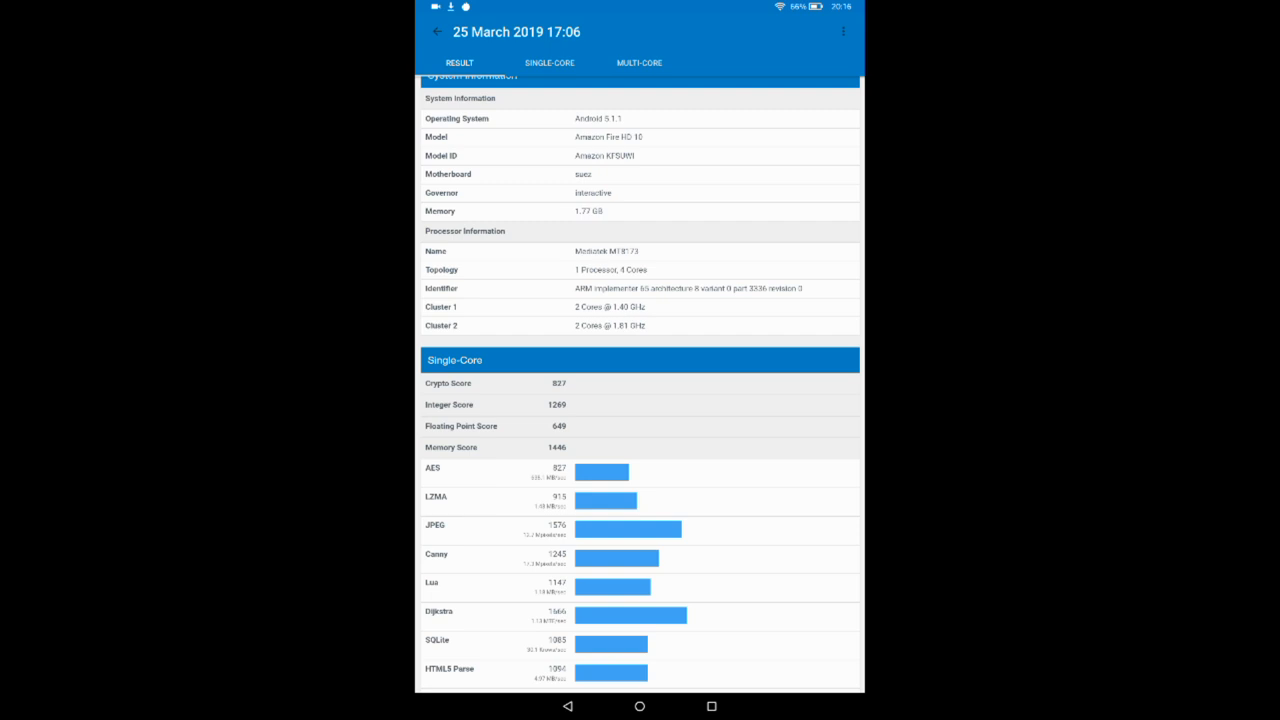
{"action": "scroll", "scroll_direction": "down", "scroll_amount": 3}
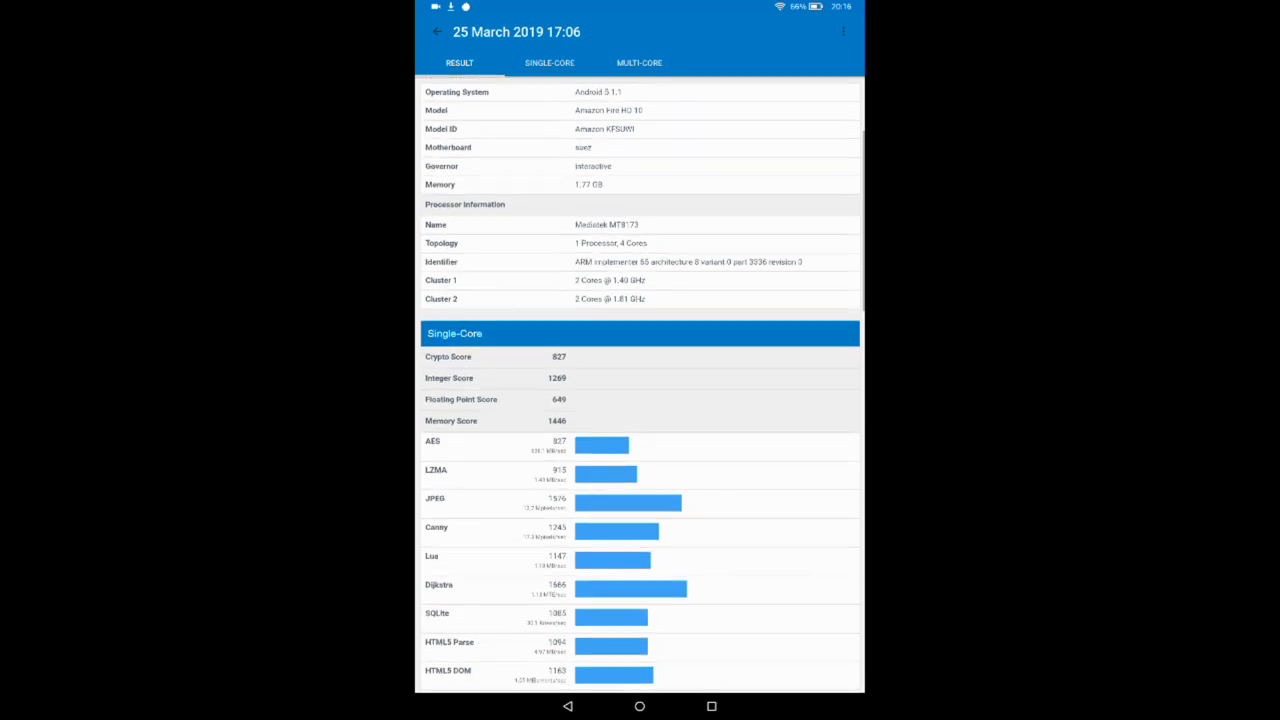
{"action": "scroll", "scroll_direction": "down", "scroll_amount": 3}
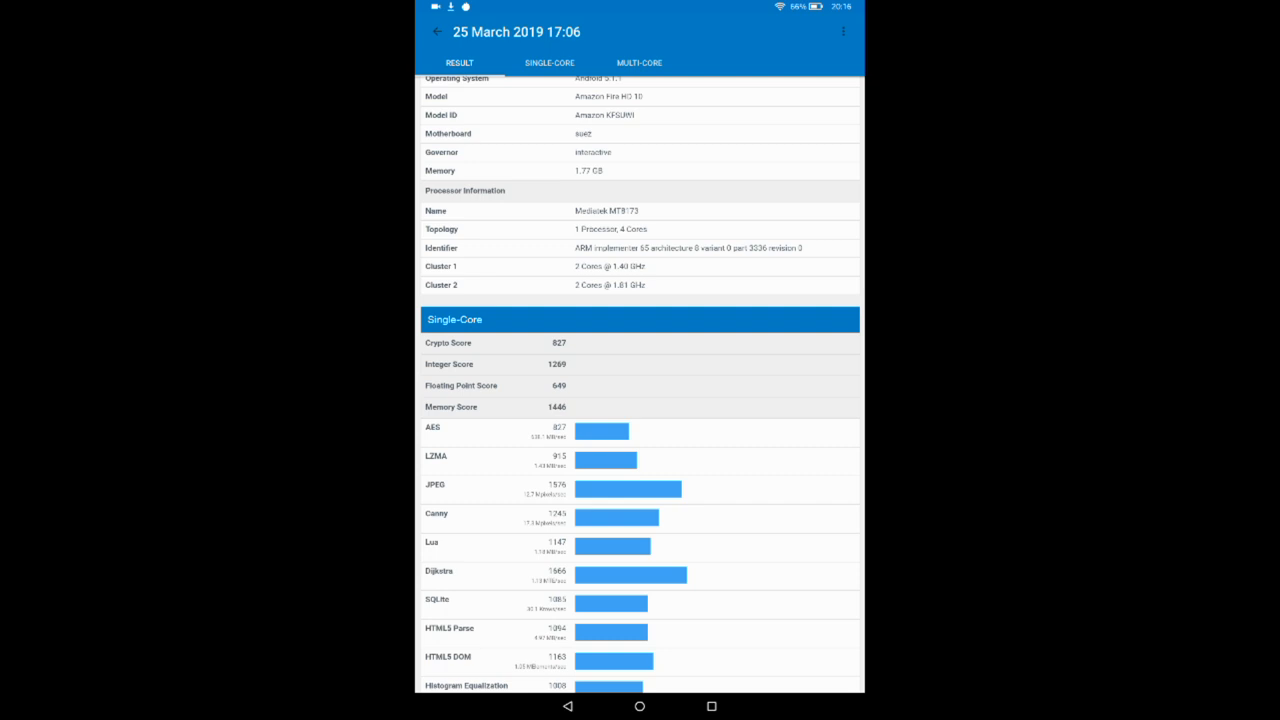
{"action": "scroll", "scroll_direction": "down", "scroll_amount": 3}
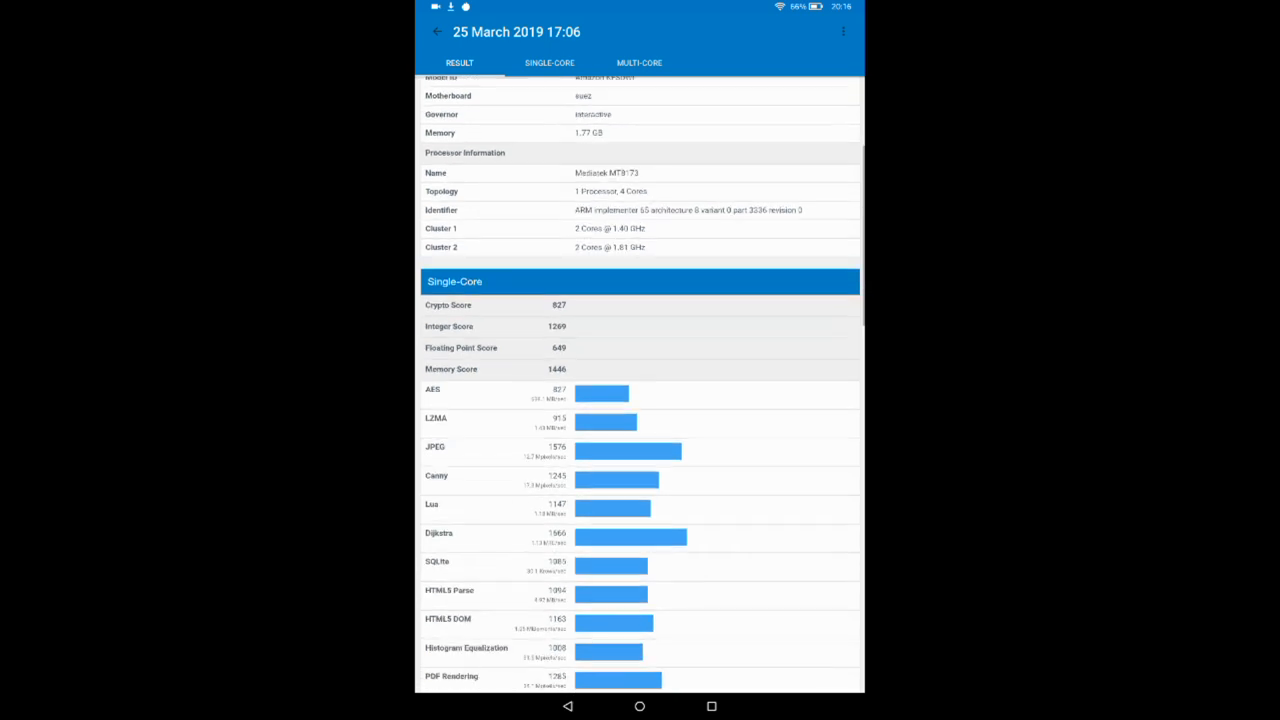
{"action": "scroll", "scroll_direction": "down", "scroll_amount": 3}
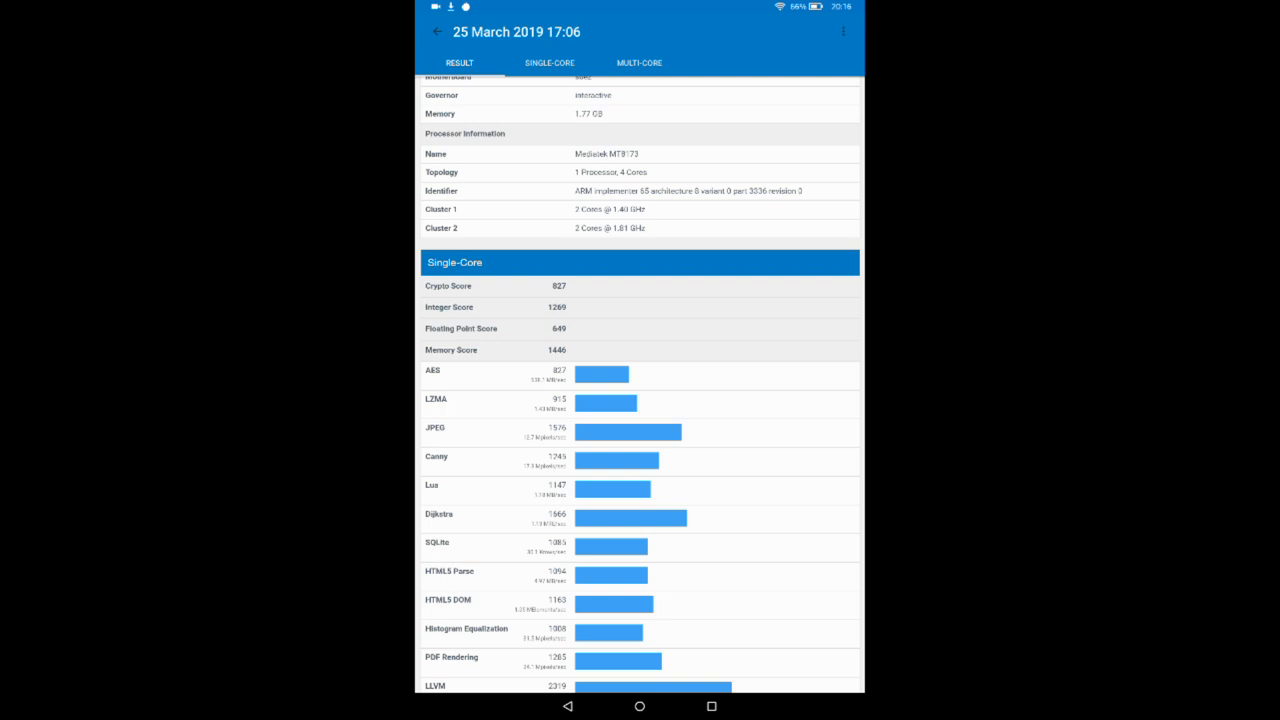
{"action": "scroll", "scroll_direction": "down", "scroll_amount": 3}
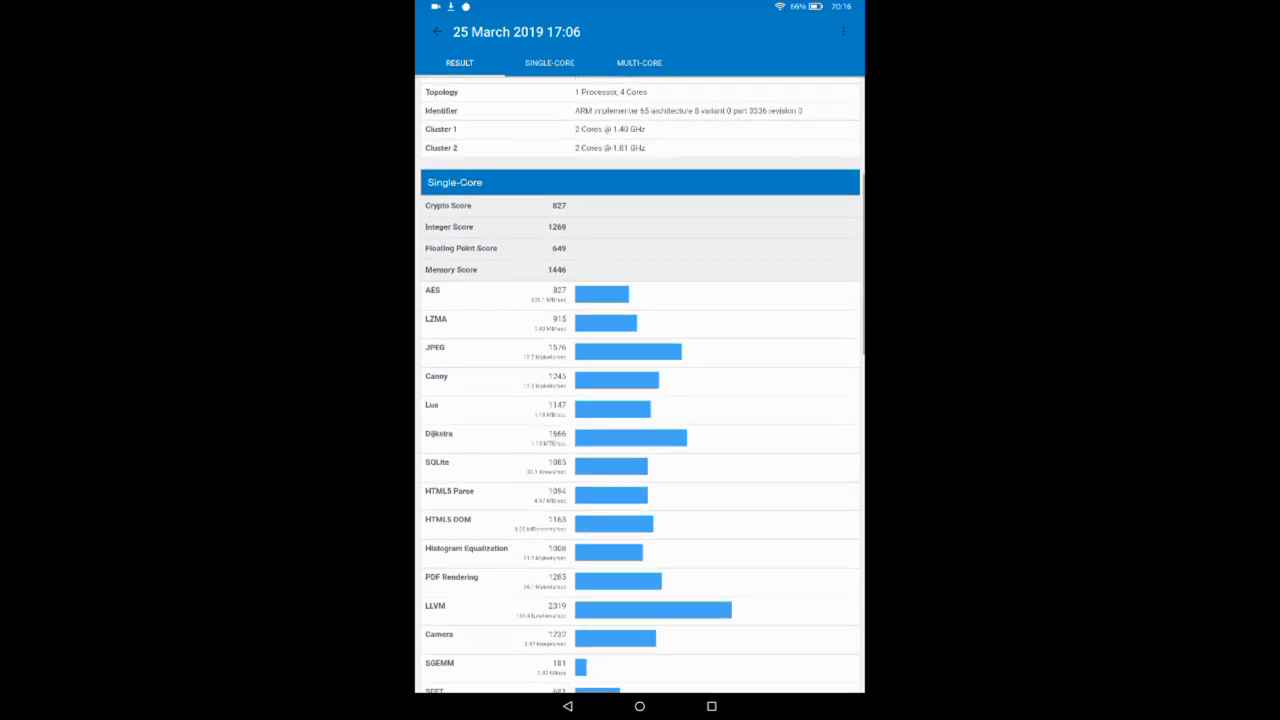
{"action": "scroll", "scroll_direction": "down", "scroll_amount": 3}
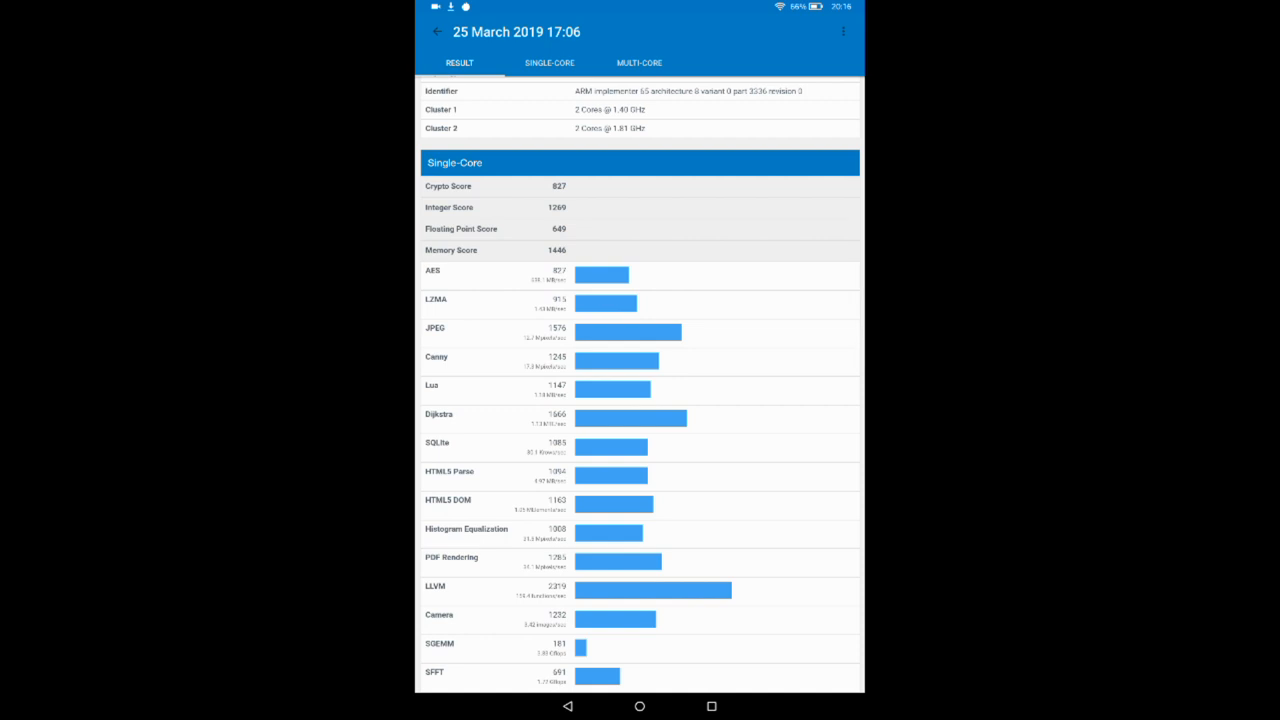
{"action": "scroll", "scroll_direction": "down", "scroll_amount": 3}
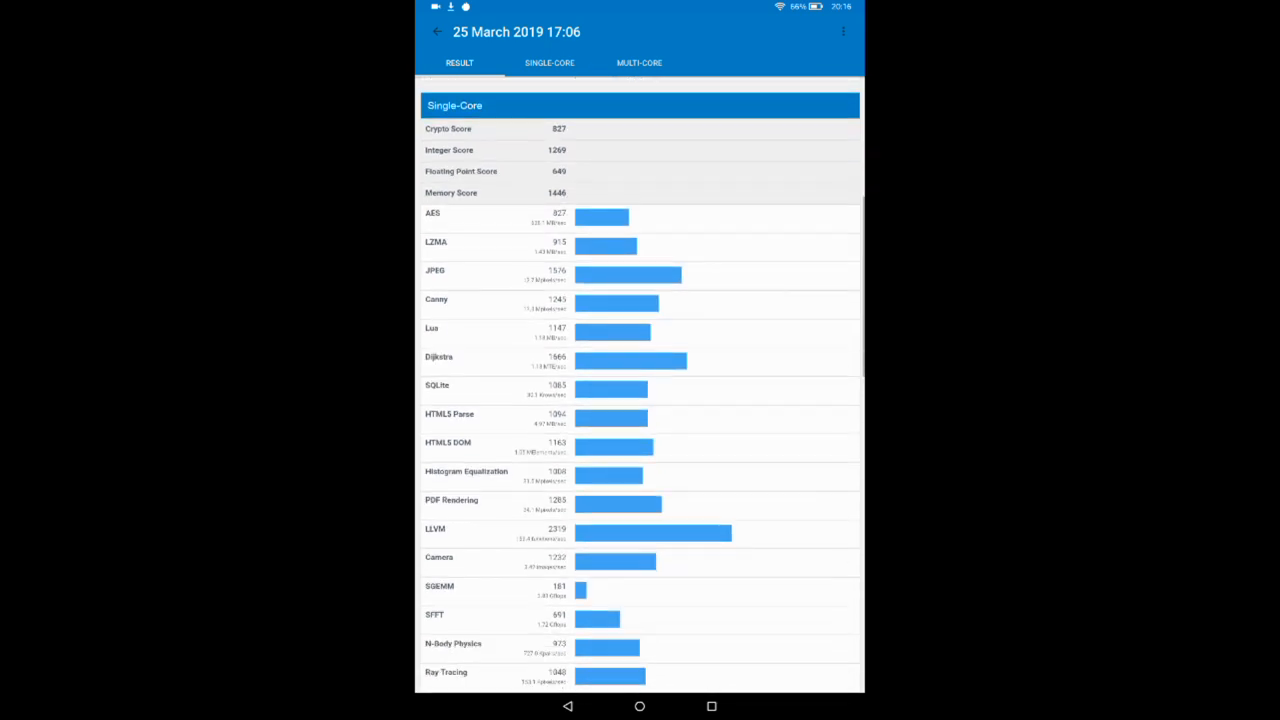
{"action": "scroll", "scroll_direction": "down", "scroll_amount": 3}
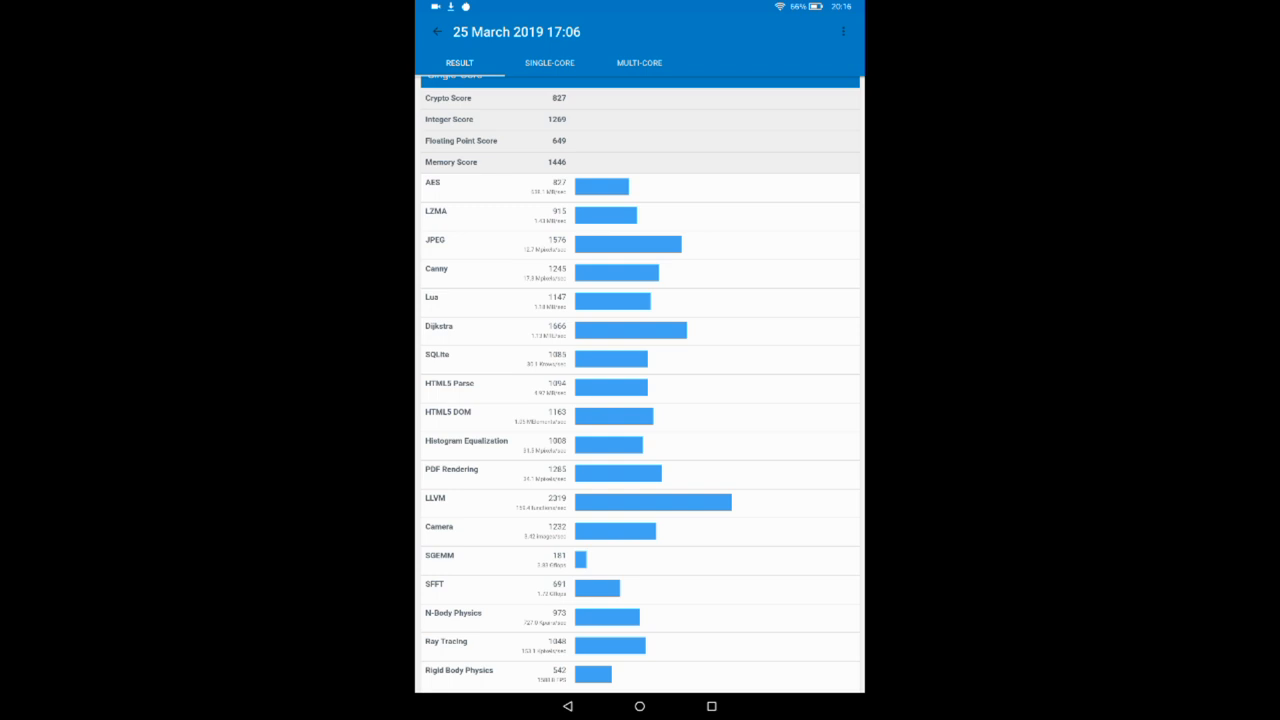
{"action": "scroll", "scroll_direction": "down", "scroll_amount": 3}
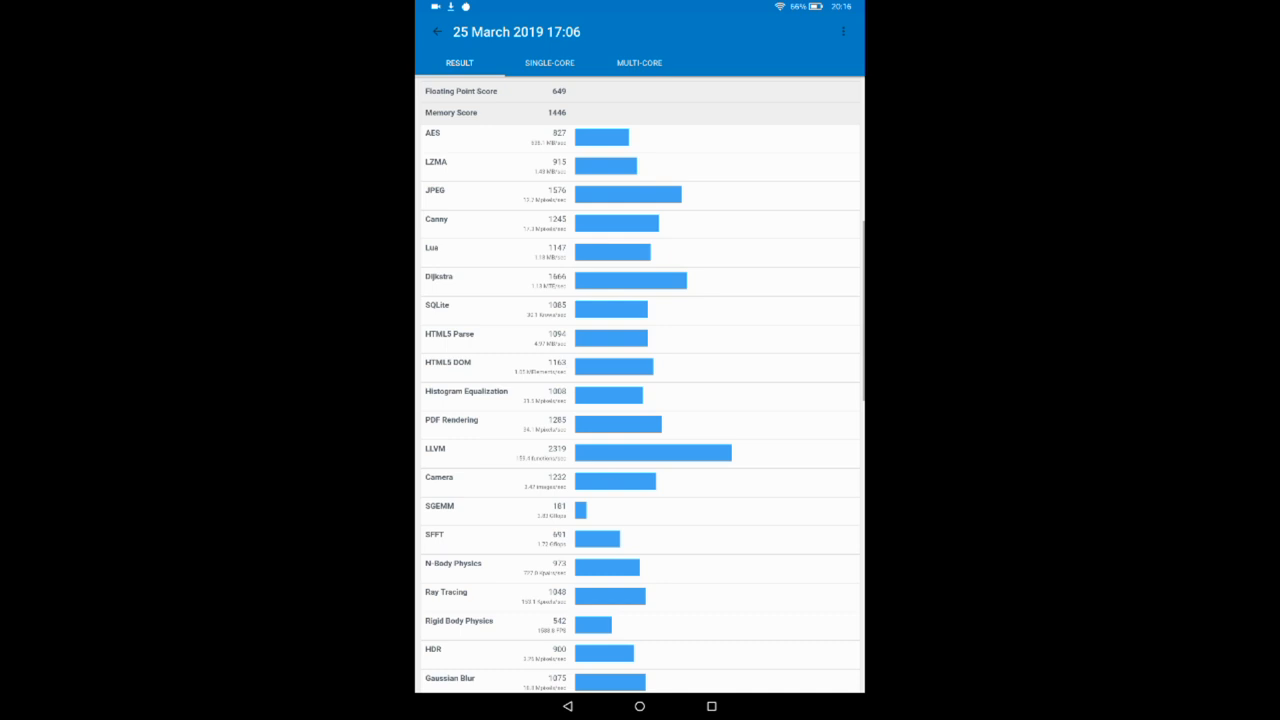
{"action": "scroll", "scroll_direction": "down", "scroll_amount": 3}
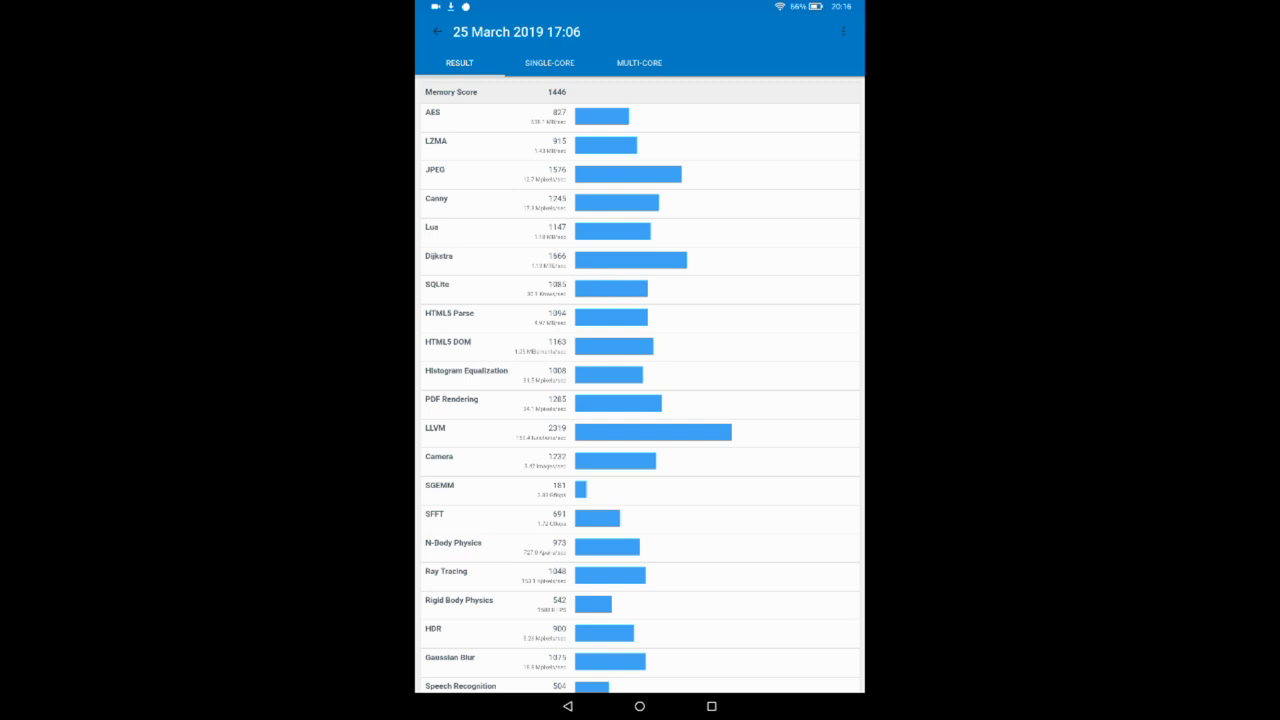
{"action": "scroll", "scroll_direction": "down", "scroll_amount": 3}
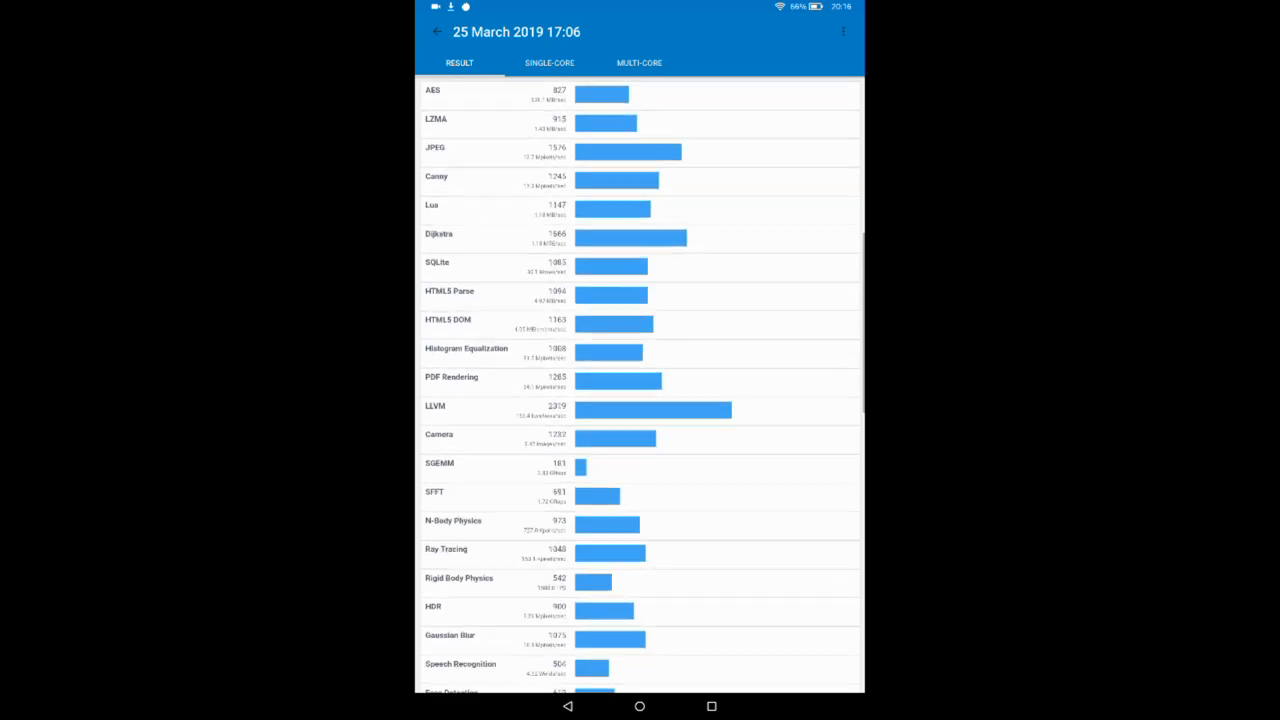
{"action": "scroll", "scroll_direction": "down", "scroll_amount": 3}
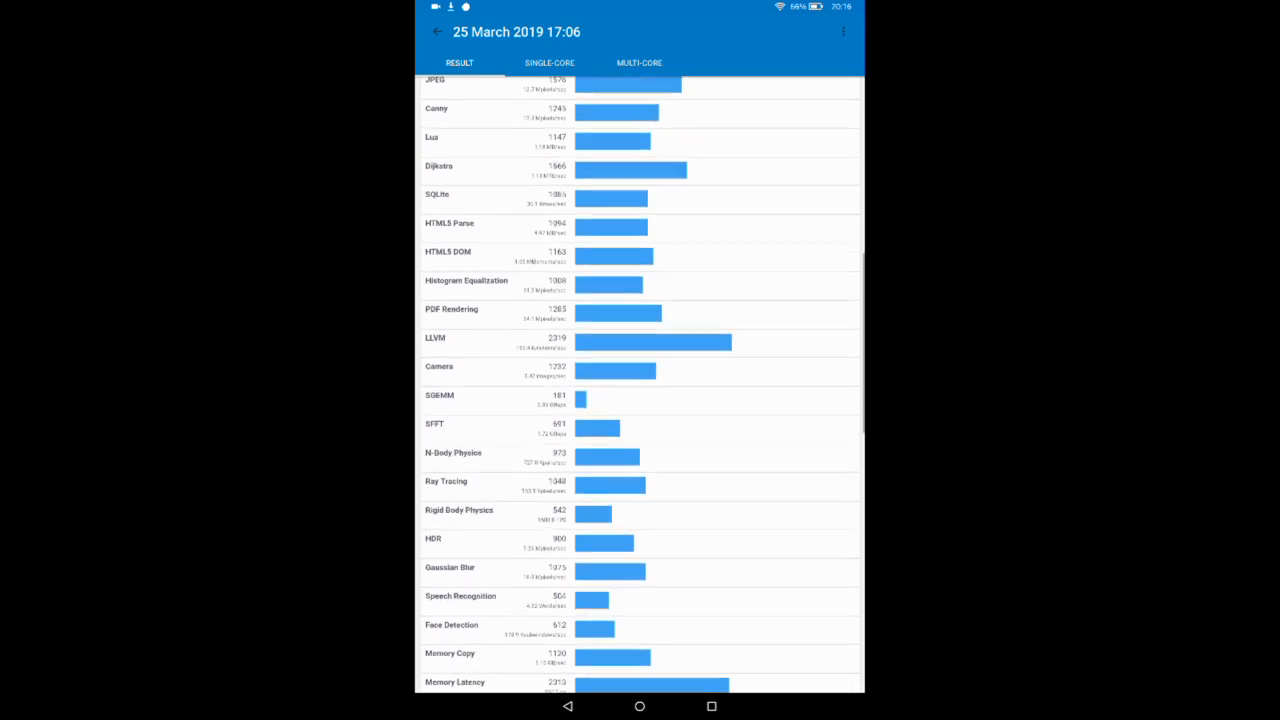
{"action": "scroll", "scroll_direction": "down", "scroll_amount": 3}
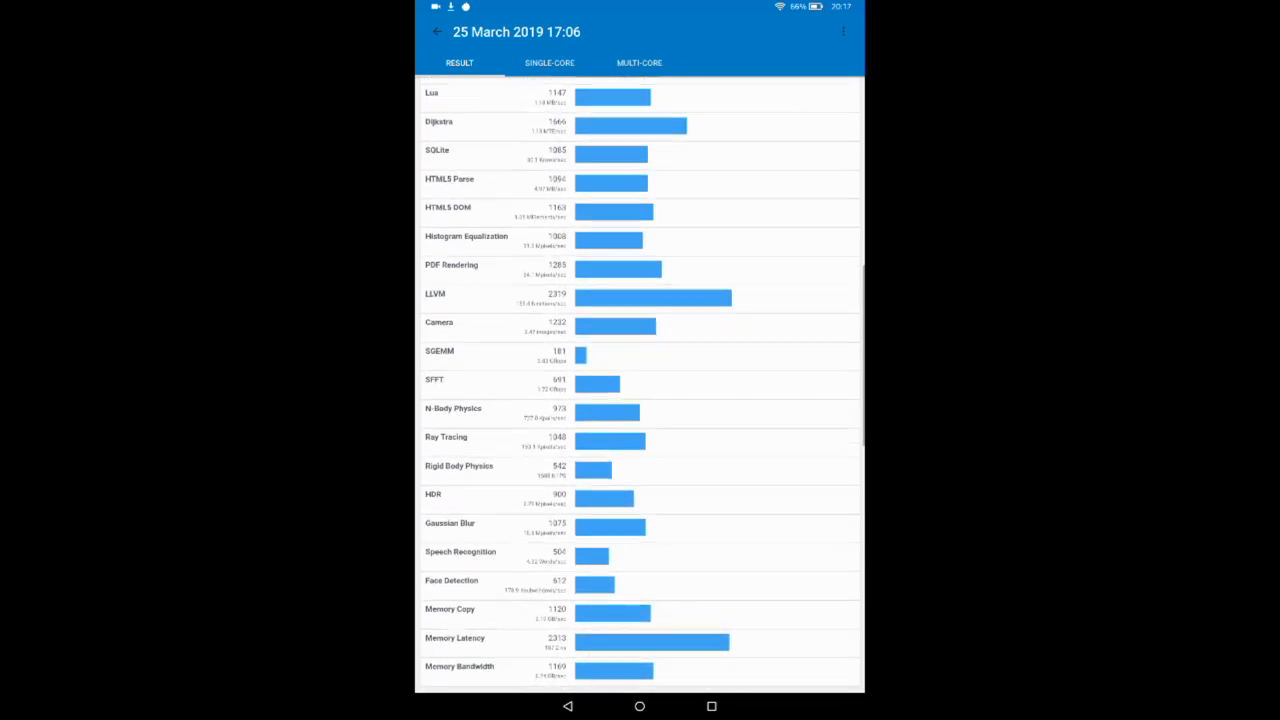
{"action": "scroll", "scroll_direction": "down", "scroll_amount": 3}
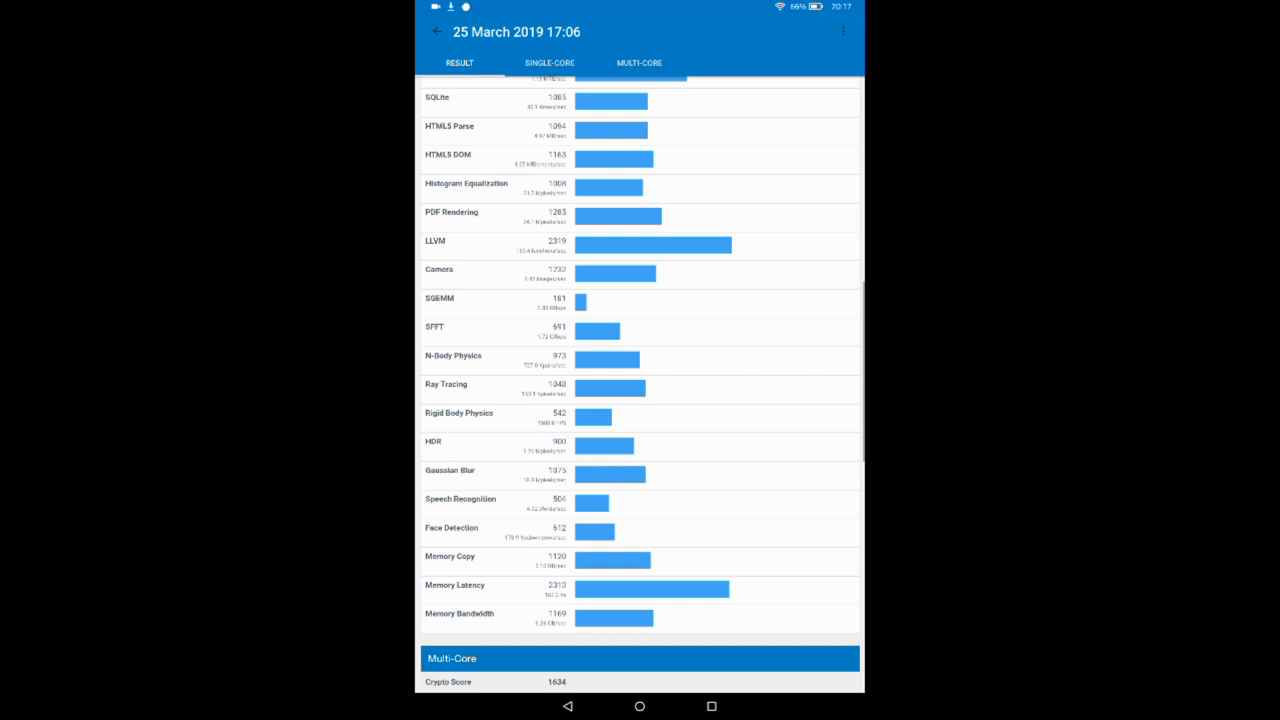
{"action": "scroll", "scroll_direction": "down", "scroll_amount": 3}
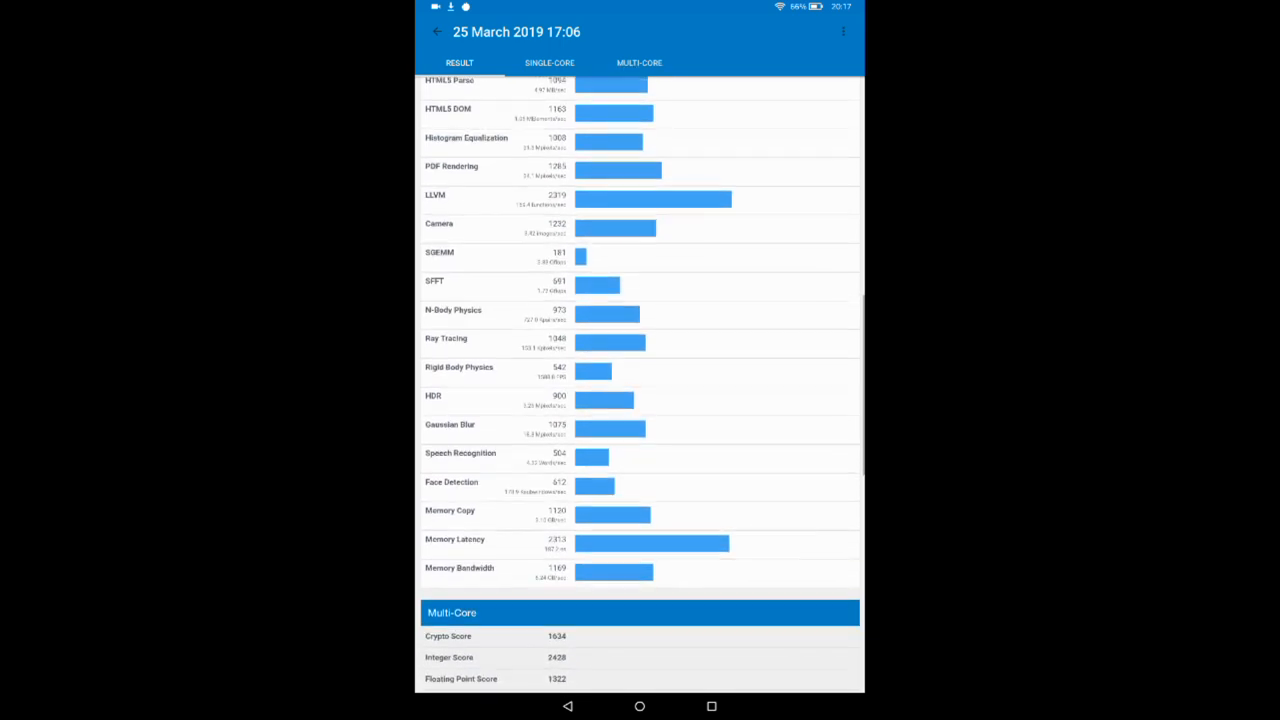
{"action": "scroll", "scroll_direction": "down", "scroll_amount": 3}
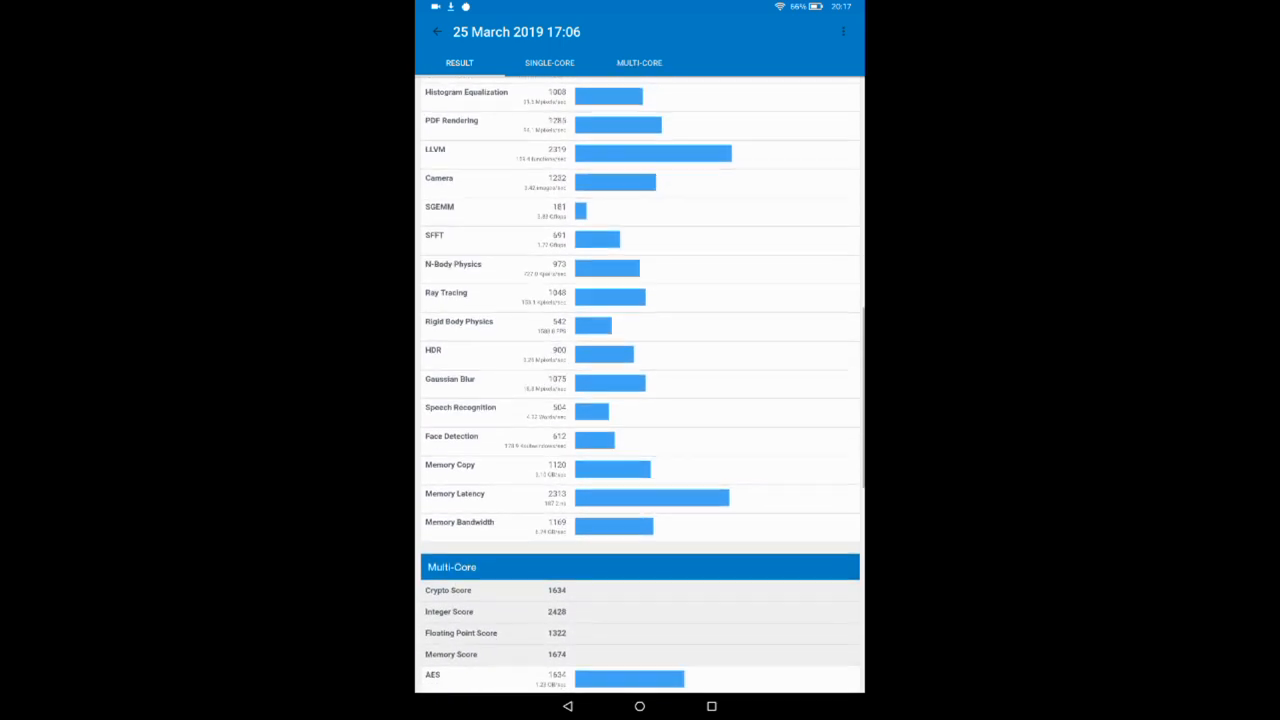
{"action": "scroll", "scroll_direction": "down", "scroll_amount": 3}
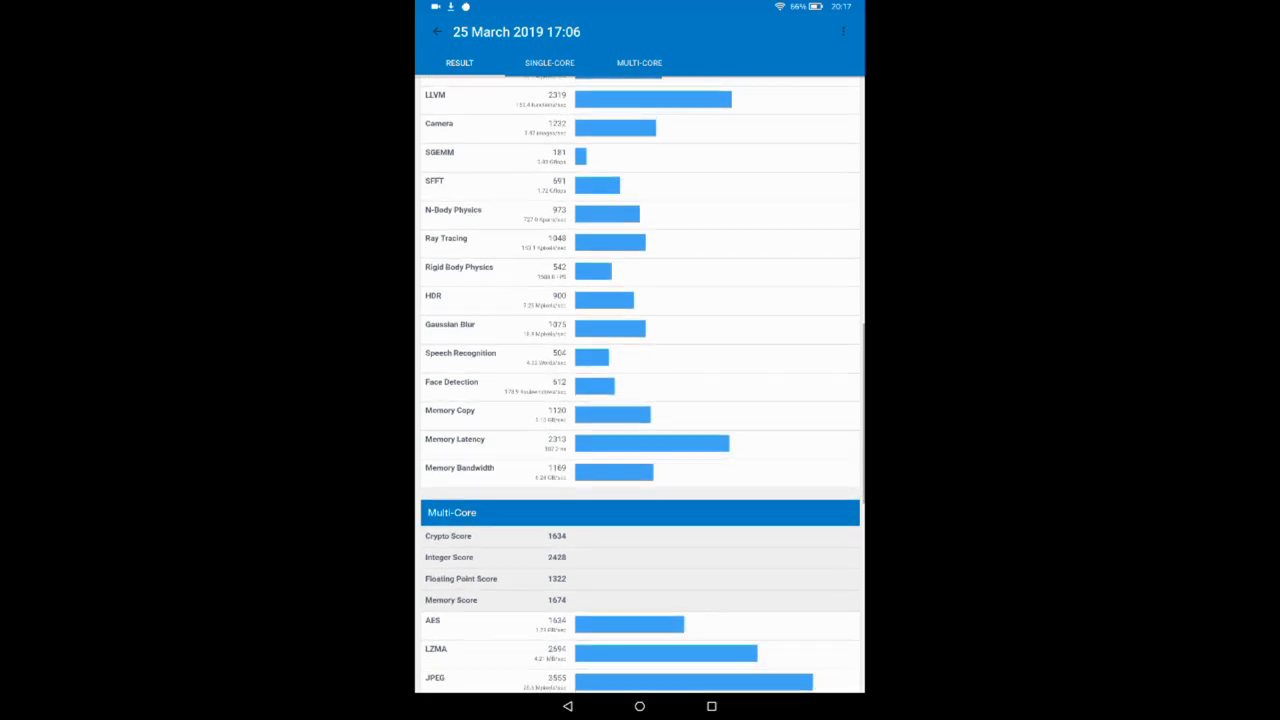
{"action": "scroll", "scroll_direction": "down", "scroll_amount": 3}
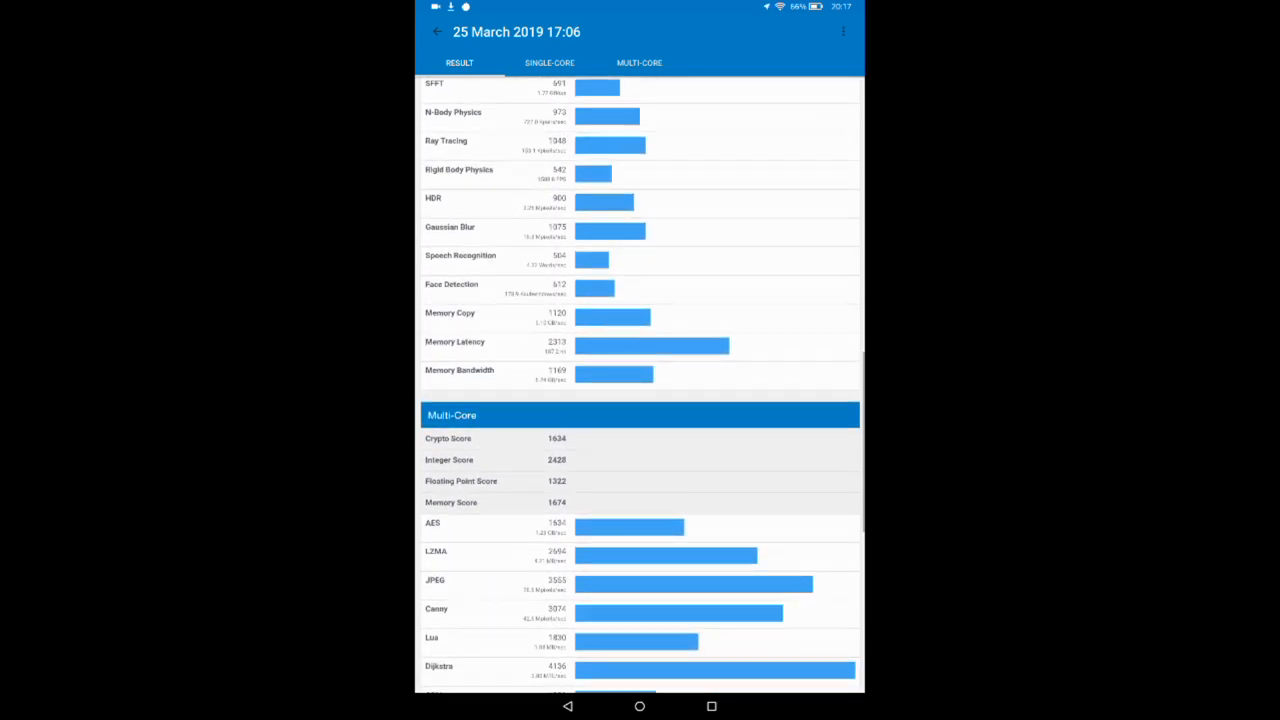
{"action": "scroll", "scroll_direction": "down", "scroll_amount": 3}
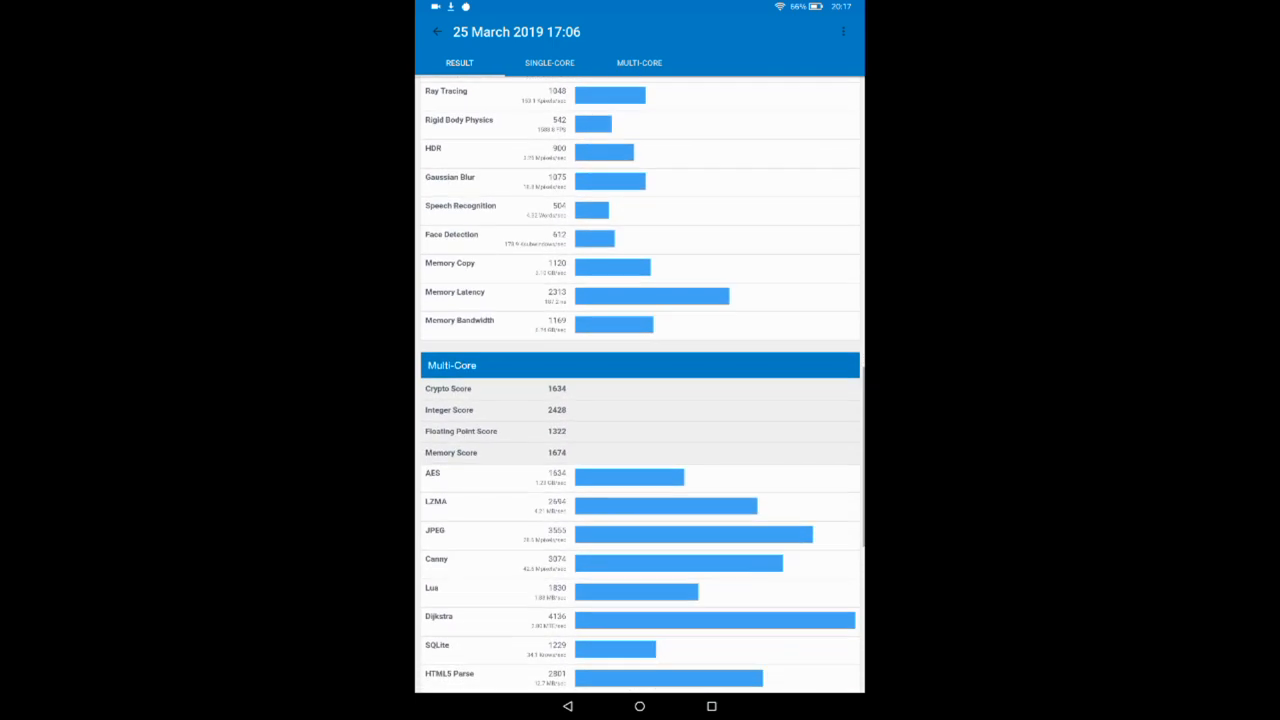
{"action": "scroll", "scroll_direction": "down", "scroll_amount": 3}
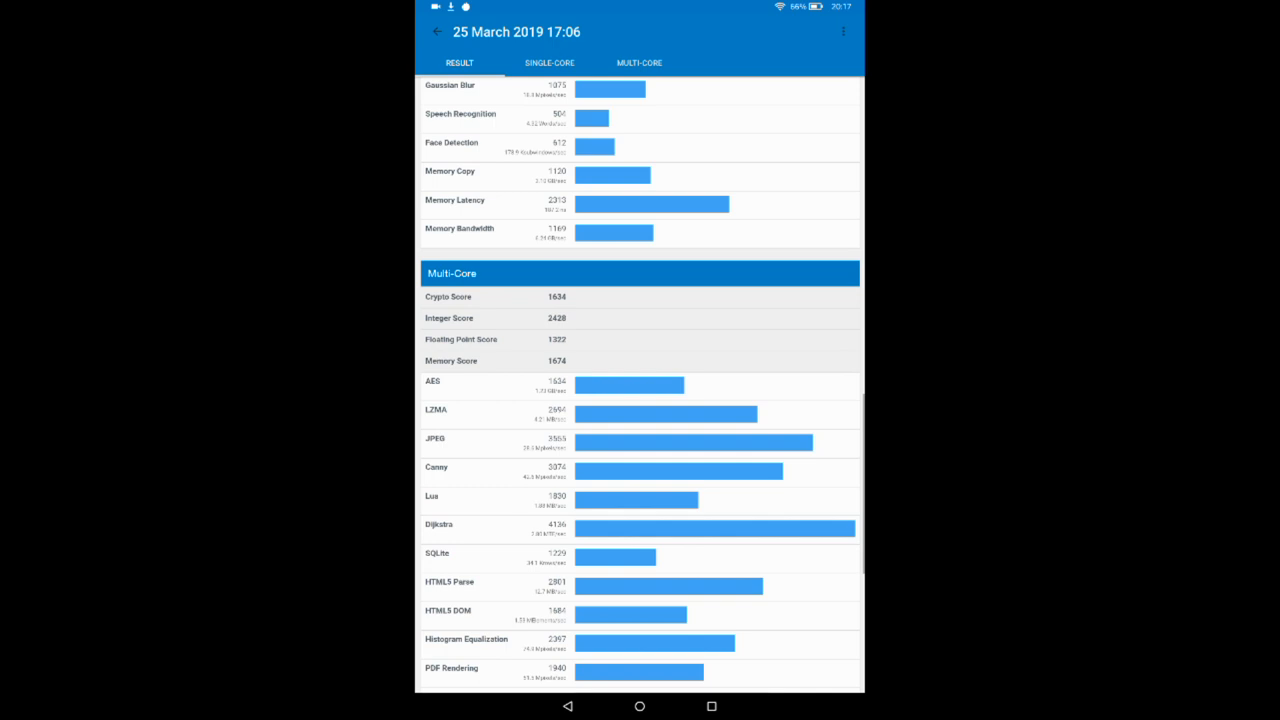
{"action": "scroll", "scroll_direction": "down", "scroll_amount": 3}
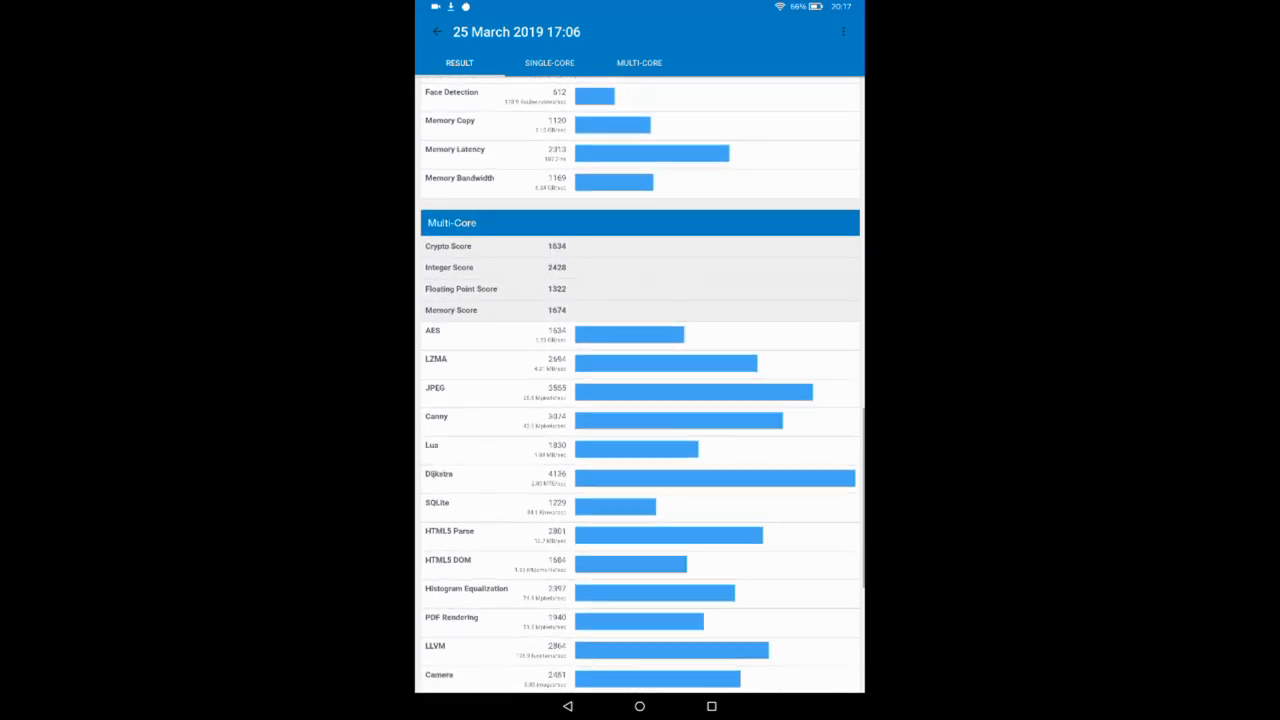
{"action": "scroll", "scroll_direction": "down", "scroll_amount": 3}
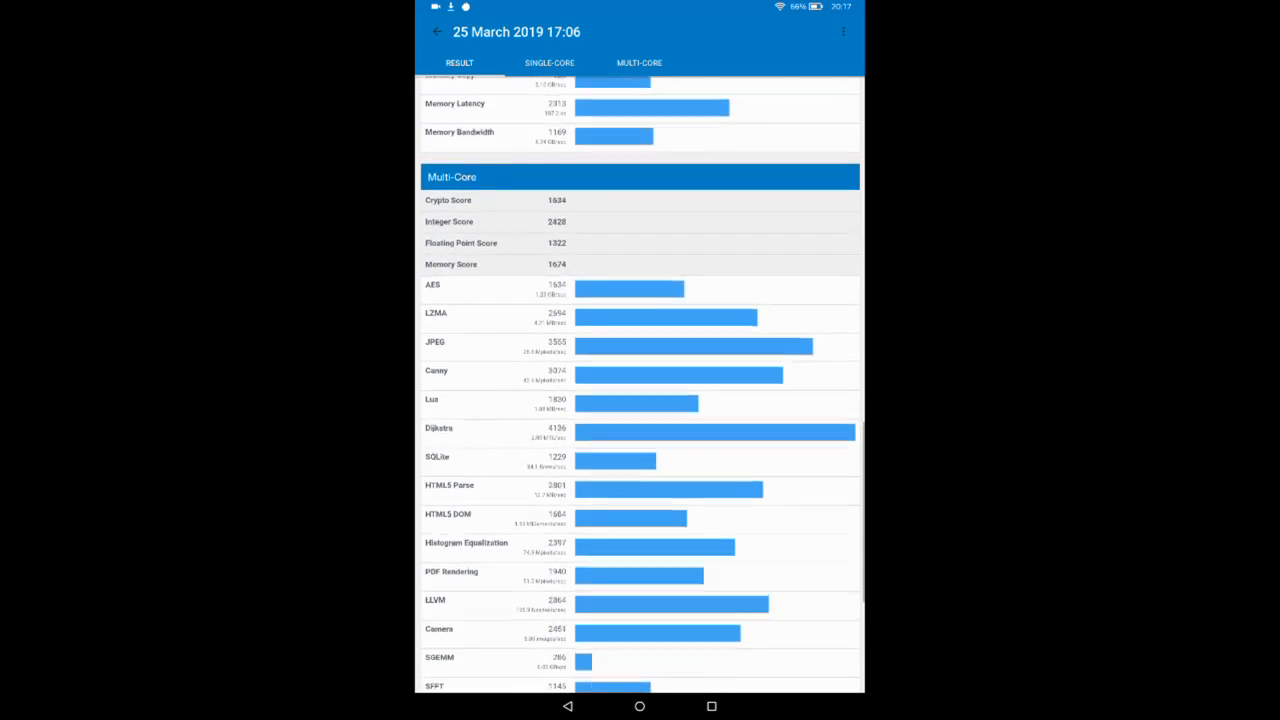
{"action": "scroll", "scroll_direction": "down", "scroll_amount": 3}
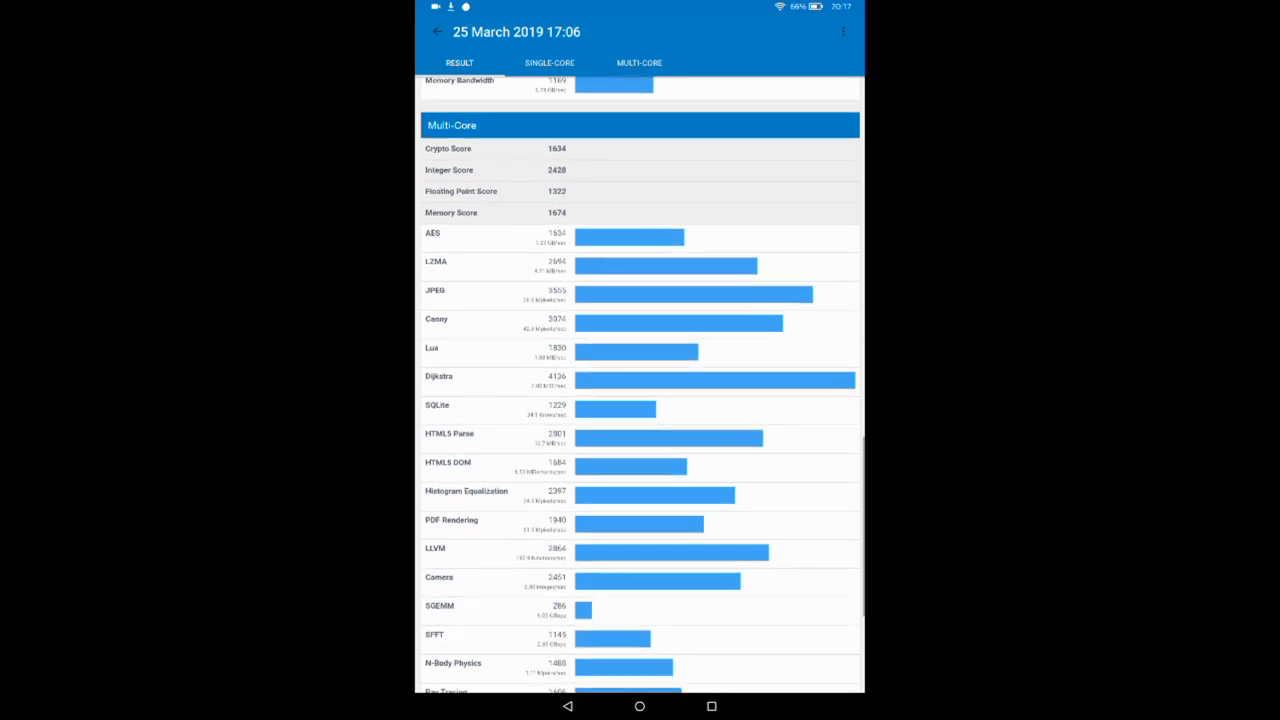
{"action": "scroll", "scroll_direction": "down", "scroll_amount": 3}
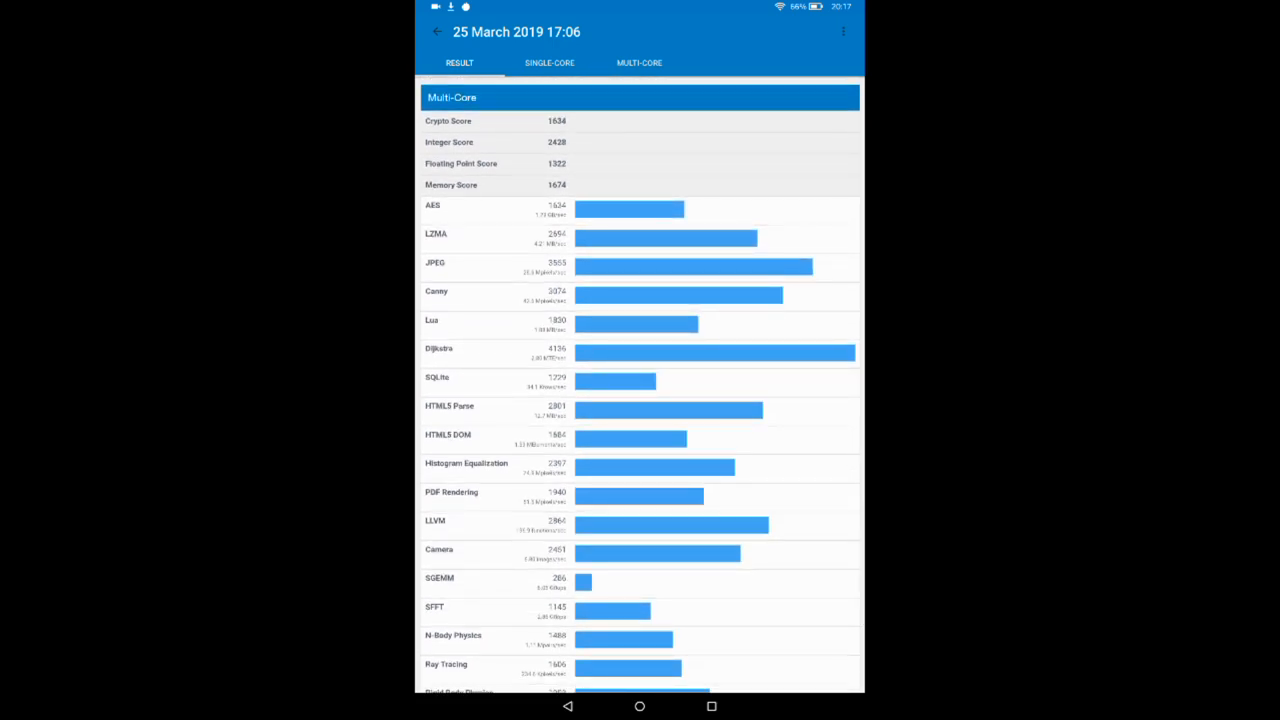
{"action": "scroll", "scroll_direction": "down", "scroll_amount": 3}
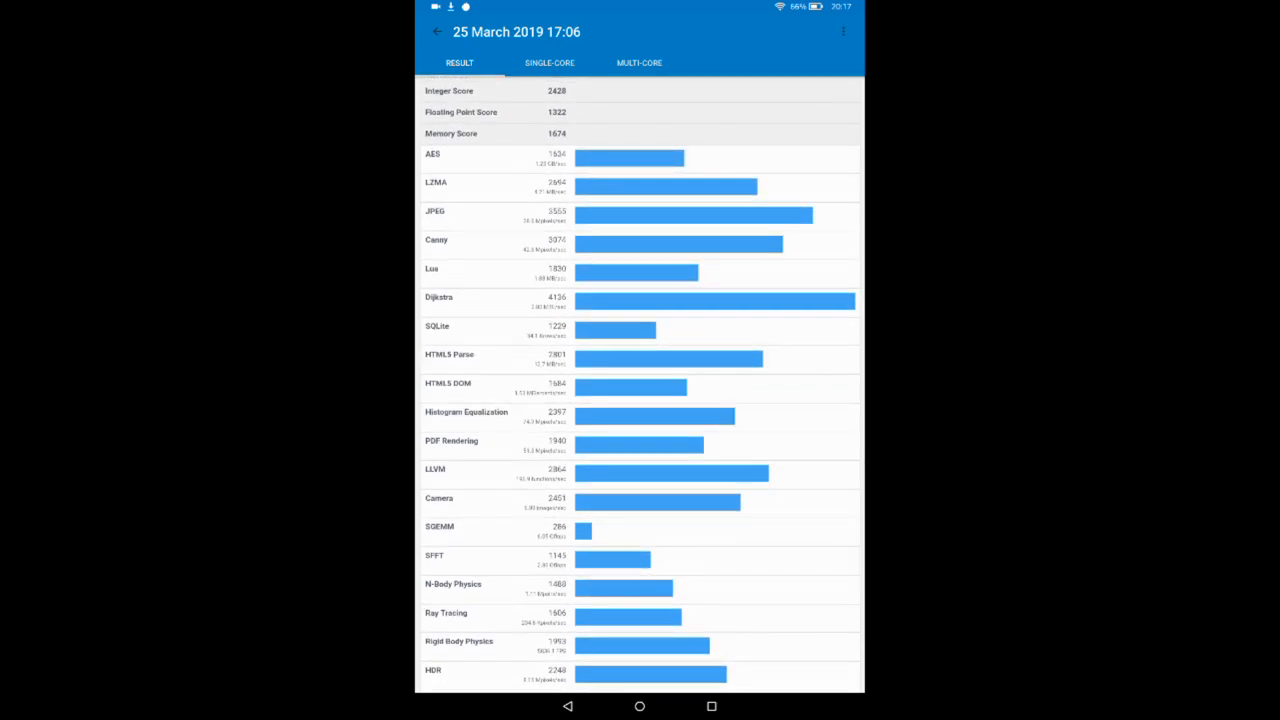
{"action": "scroll", "scroll_direction": "down", "scroll_amount": 3}
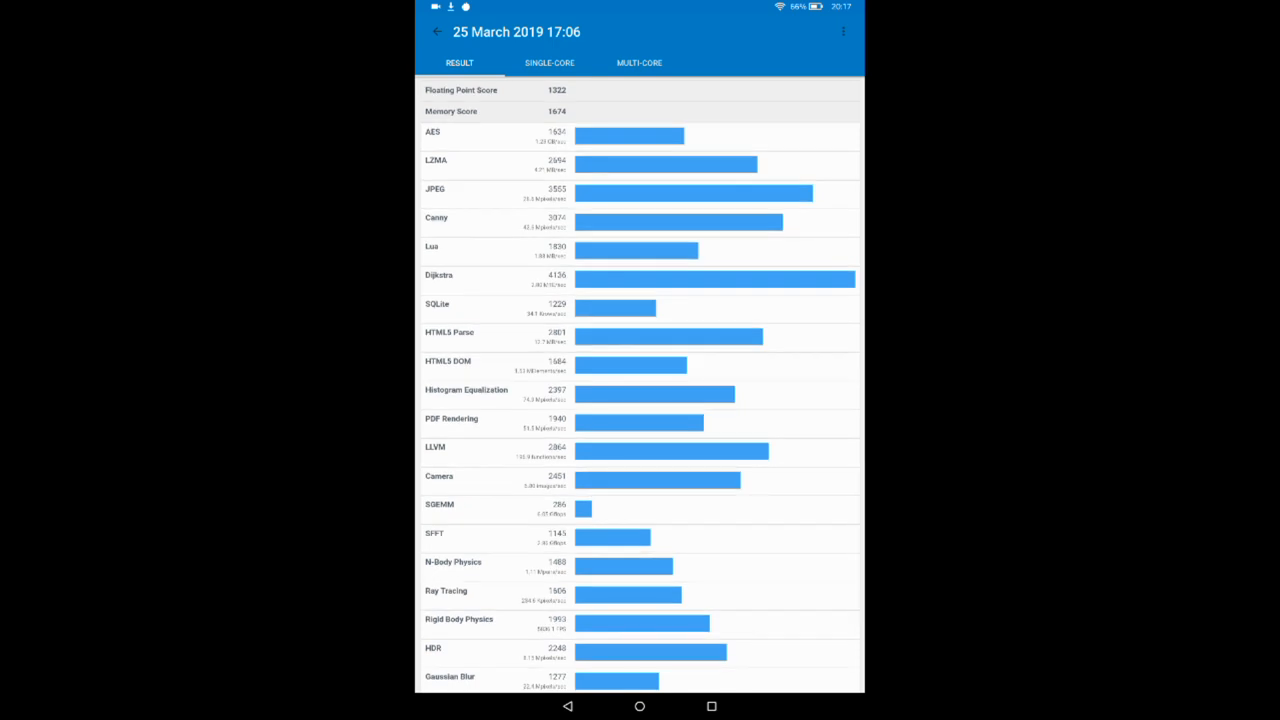
{"action": "scroll", "scroll_direction": "down", "scroll_amount": 3}
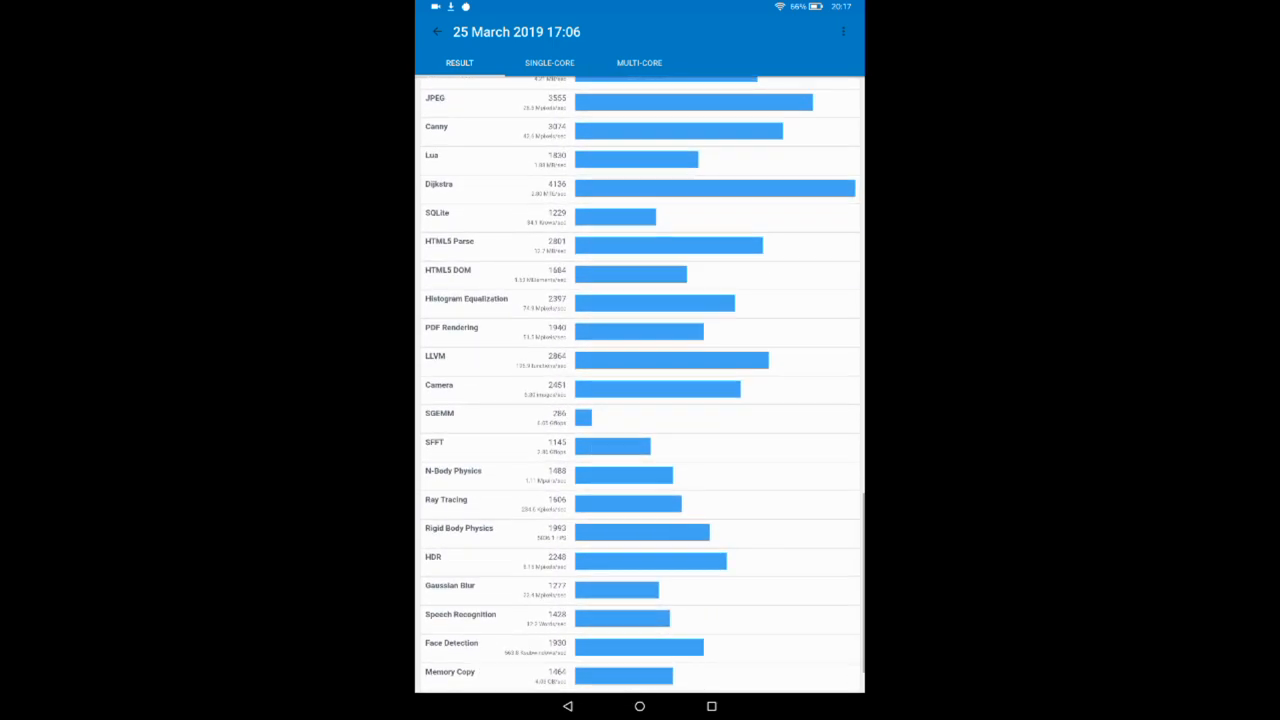
{"action": "scroll", "scroll_direction": "down", "scroll_amount": 3}
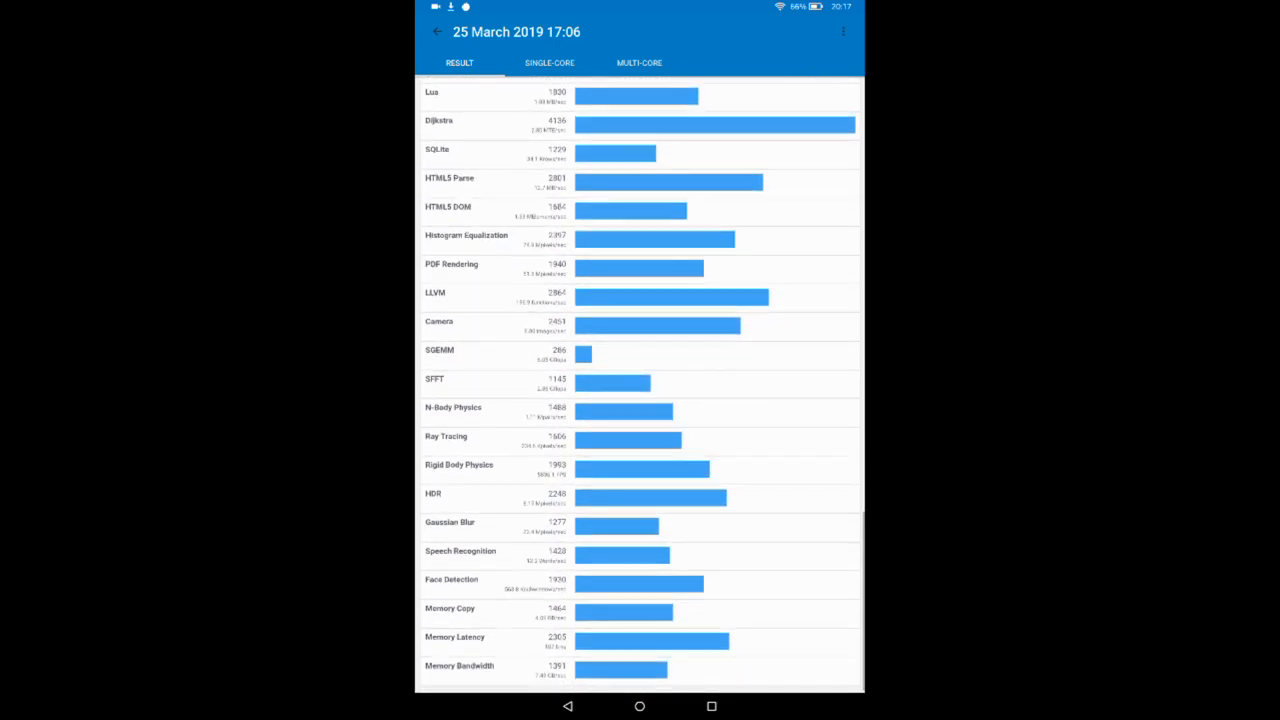
{"action": "scroll", "scroll_direction": "down", "scroll_amount": 3}
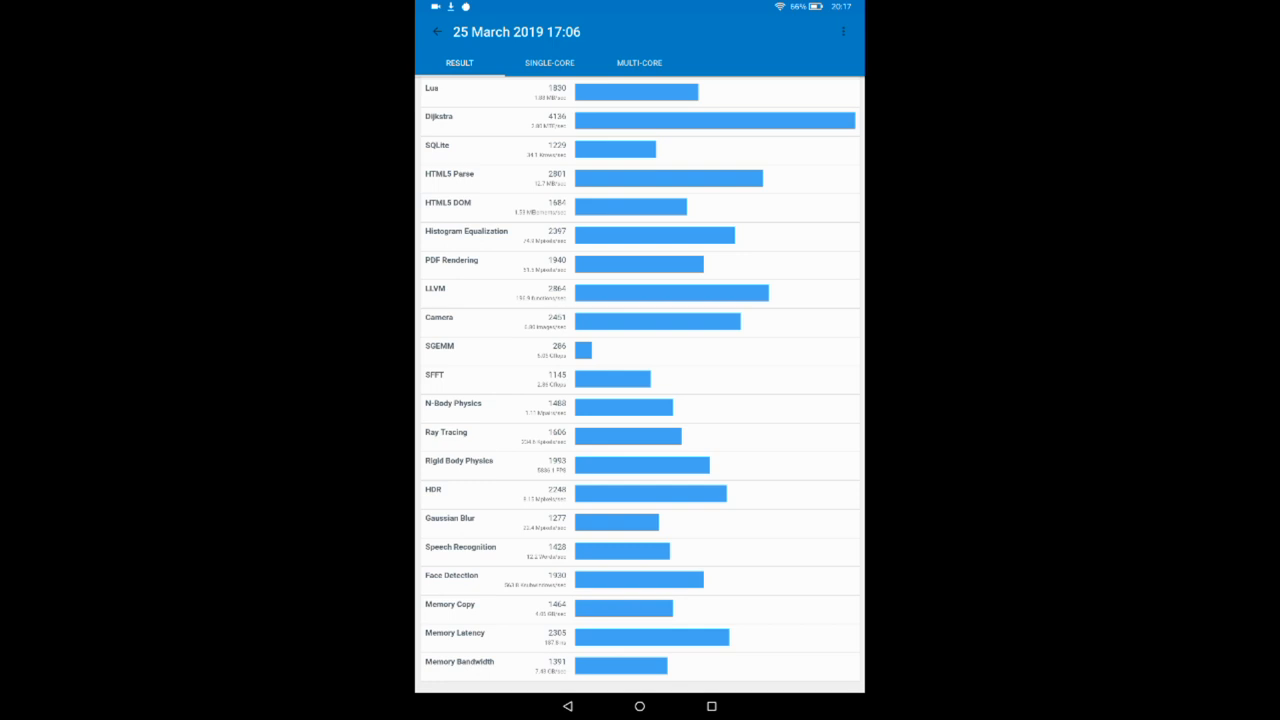
Step: Browse the single-core rankings comparing this tablet's 1096 with the Galaxy S8's 1955
{"action": "left_click", "coordinate": [549, 62]}
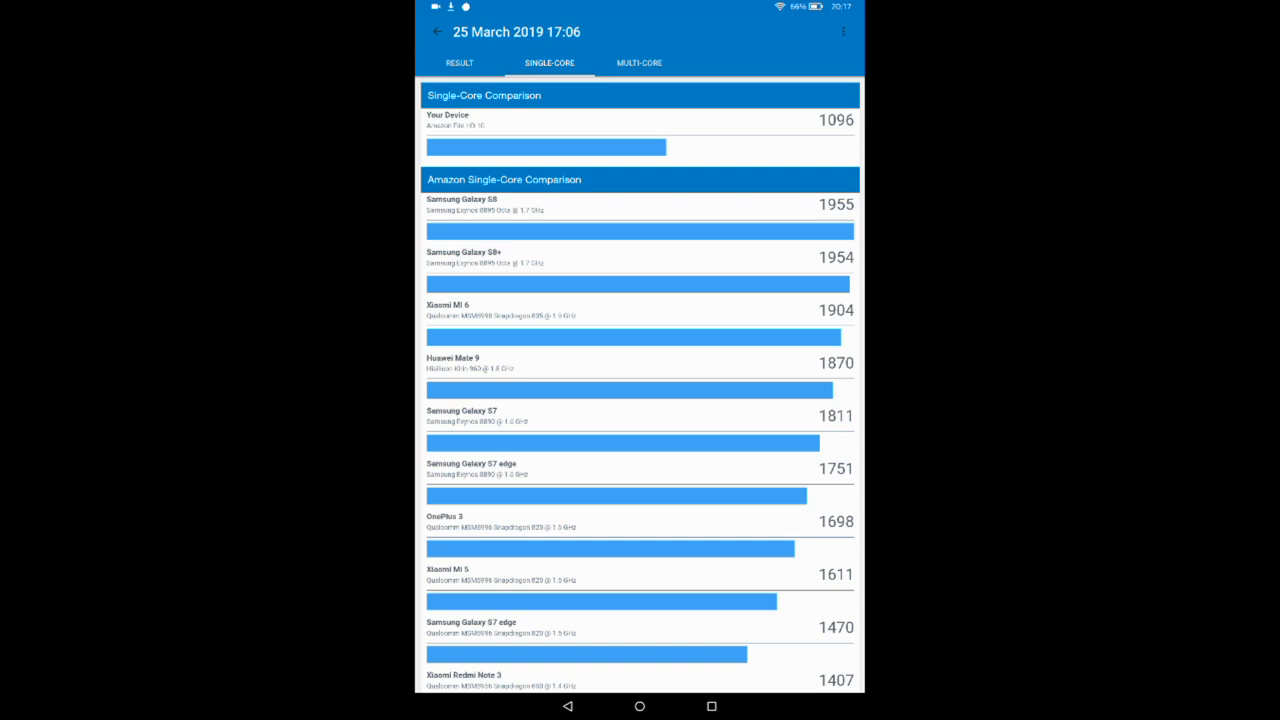
{"action": "scroll", "scroll_direction": "down", "scroll_amount": 3}
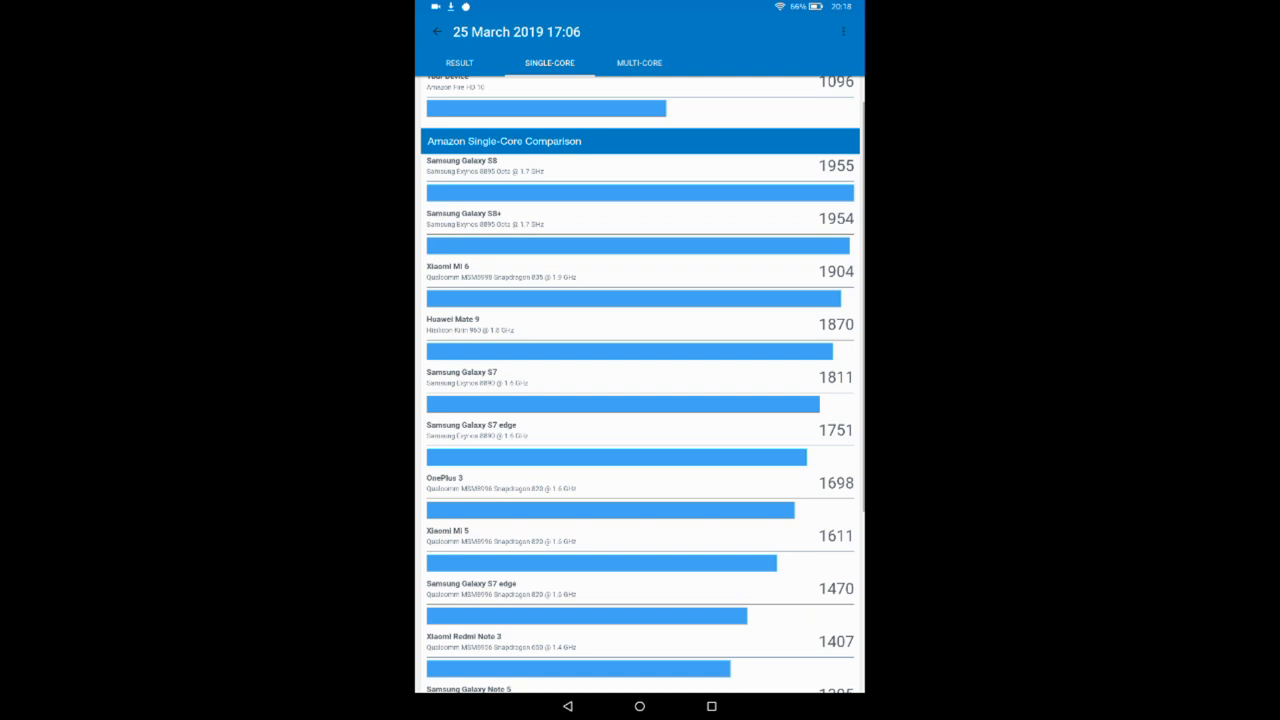
{"action": "scroll", "scroll_direction": "down", "scroll_amount": 3}
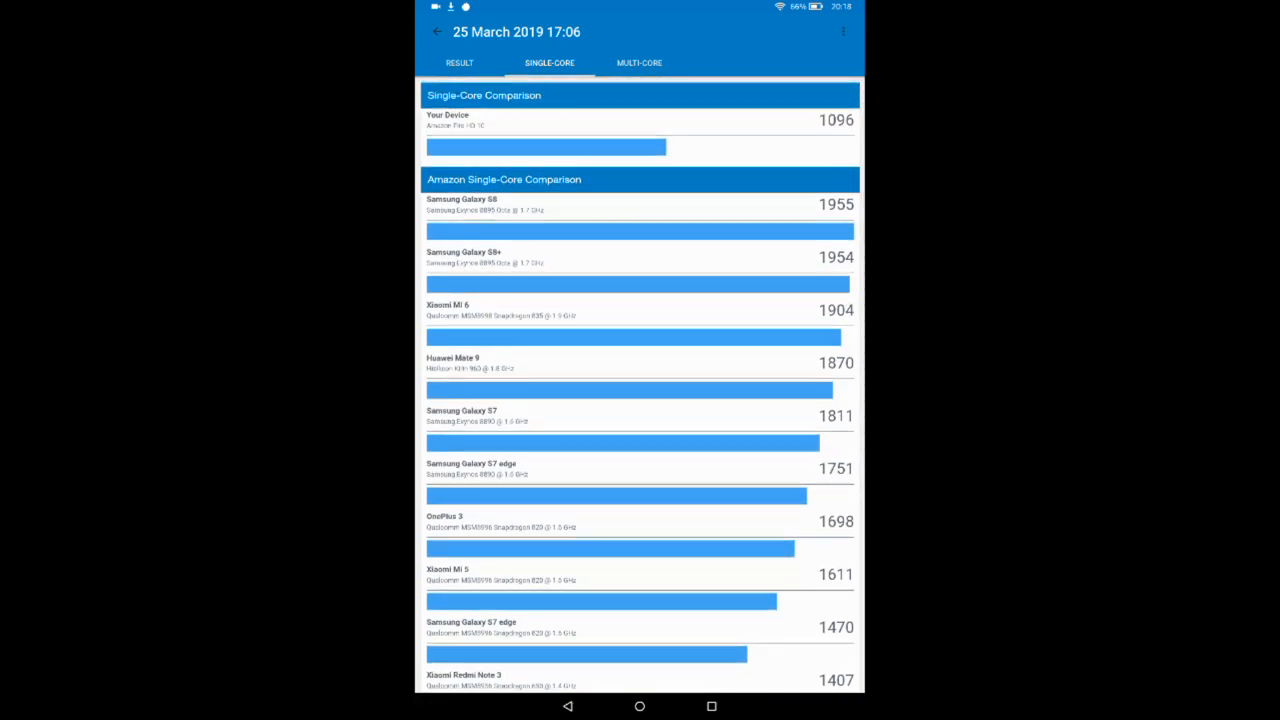
{"action": "scroll", "scroll_direction": "down", "scroll_amount": 3}
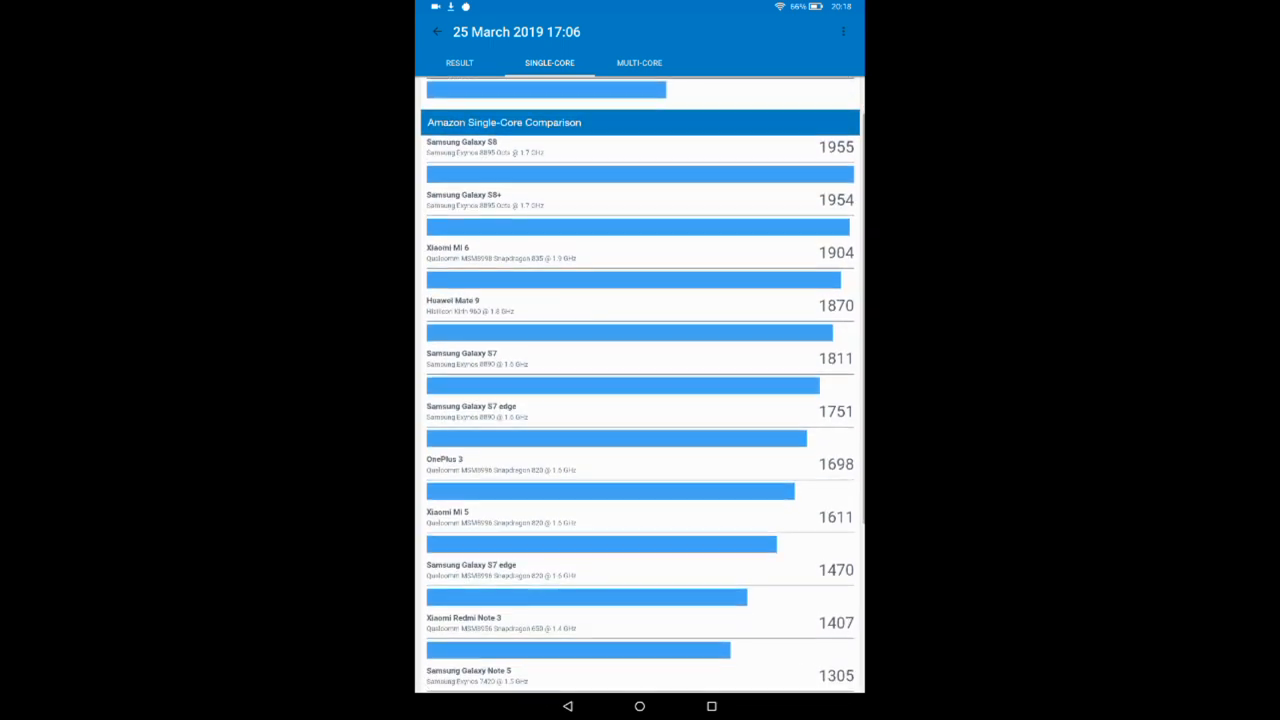
{"action": "scroll", "scroll_direction": "down", "scroll_amount": 3}
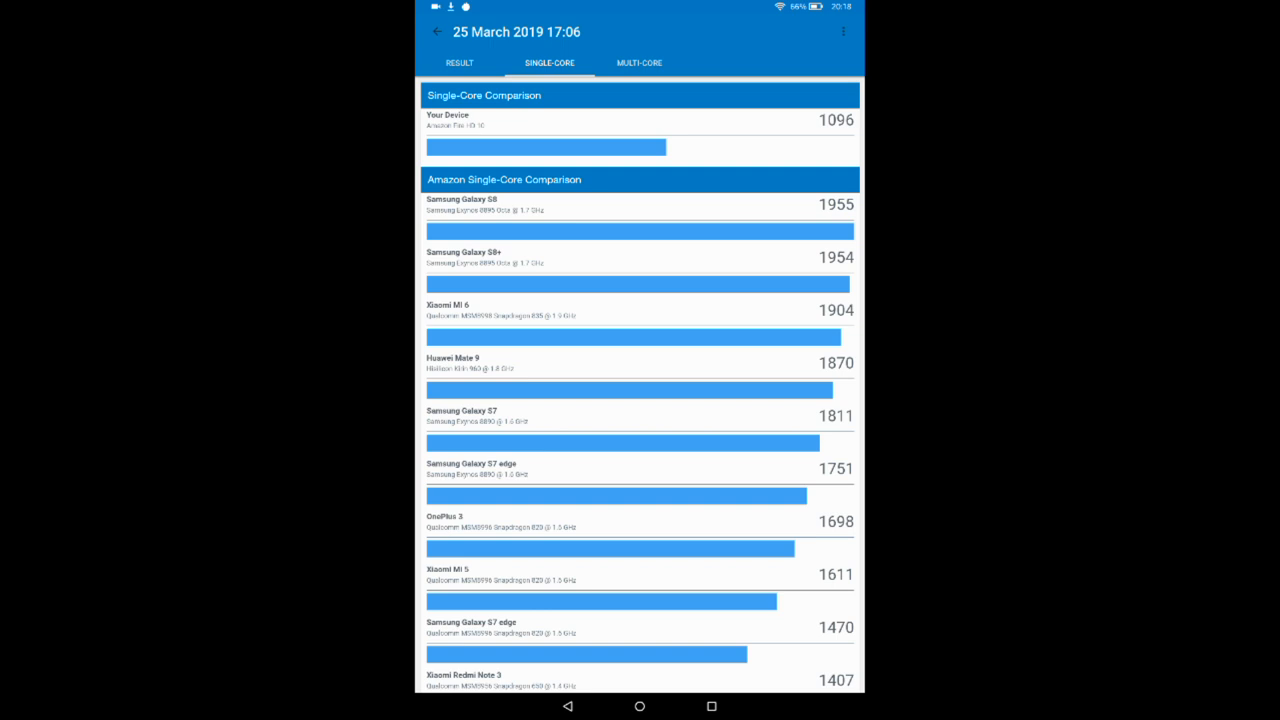
Step: Browse the multi-core rankings comparing this tablet's 1906 with the Galaxy S8's 6430
{"action": "left_click", "coordinate": [639, 62]}
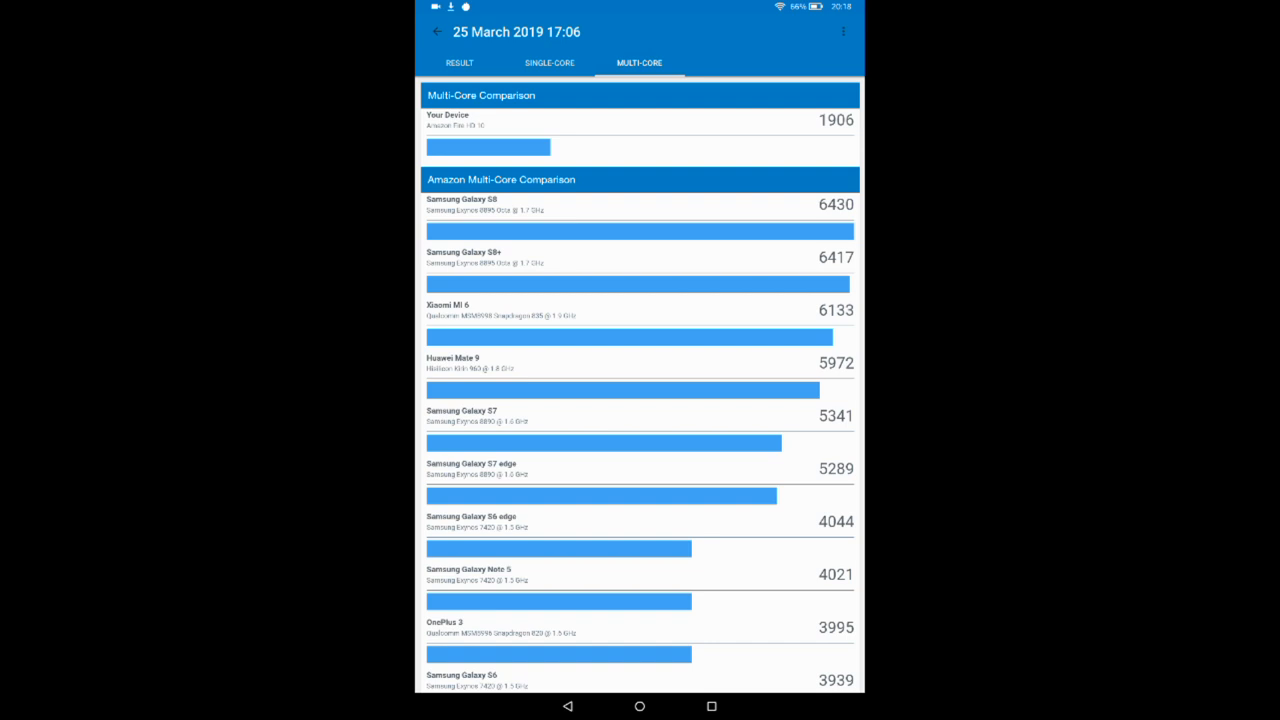
{"action": "scroll", "scroll_direction": "down", "scroll_amount": 3}
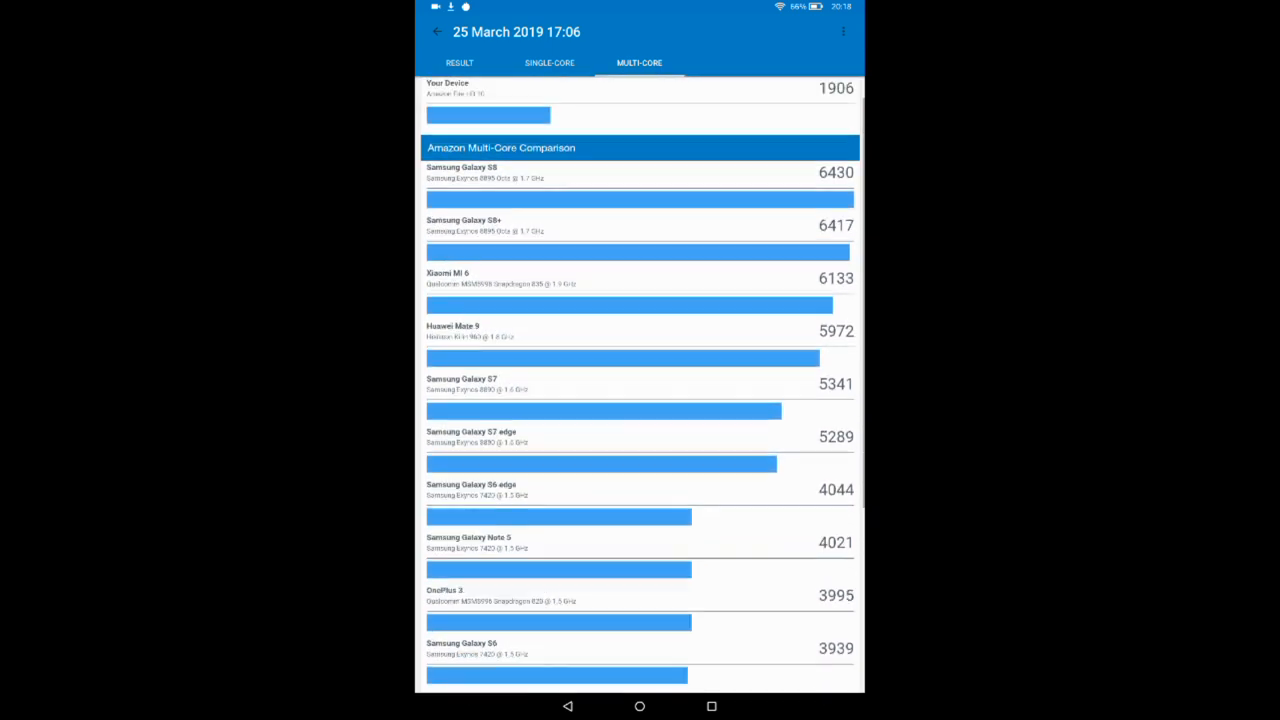
{"action": "scroll", "scroll_direction": "down", "scroll_amount": 3}
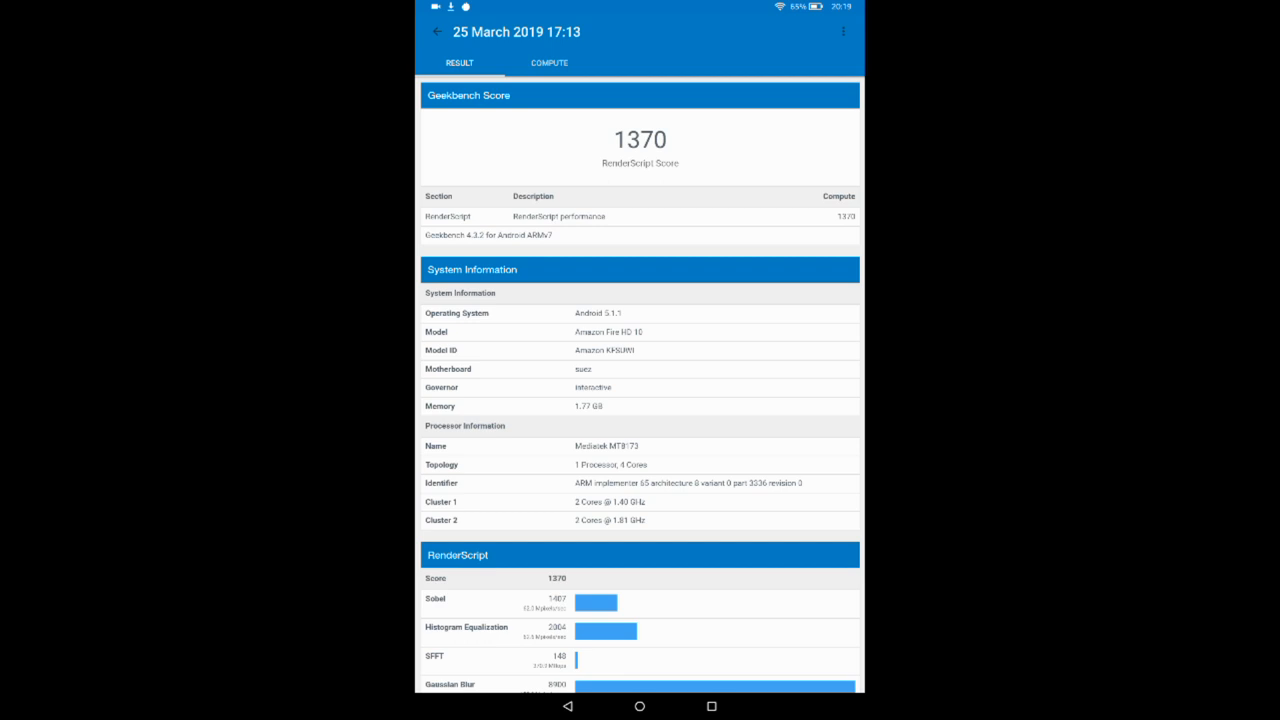
Step: Review the 1370 RenderScript compute result and its rankings against the Galaxy S8's 8368
{"action": "scroll", "scroll_direction": "down", "scroll_amount": 3}
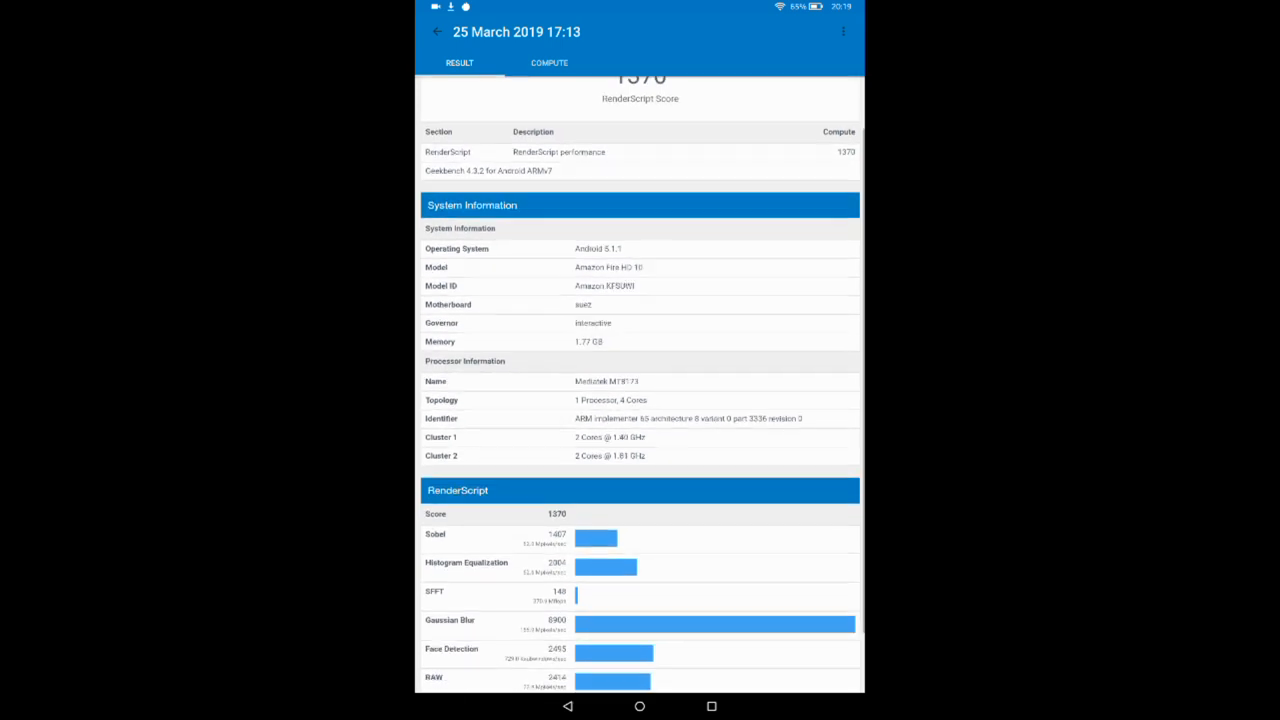
{"action": "scroll", "scroll_direction": "down", "scroll_amount": 3}
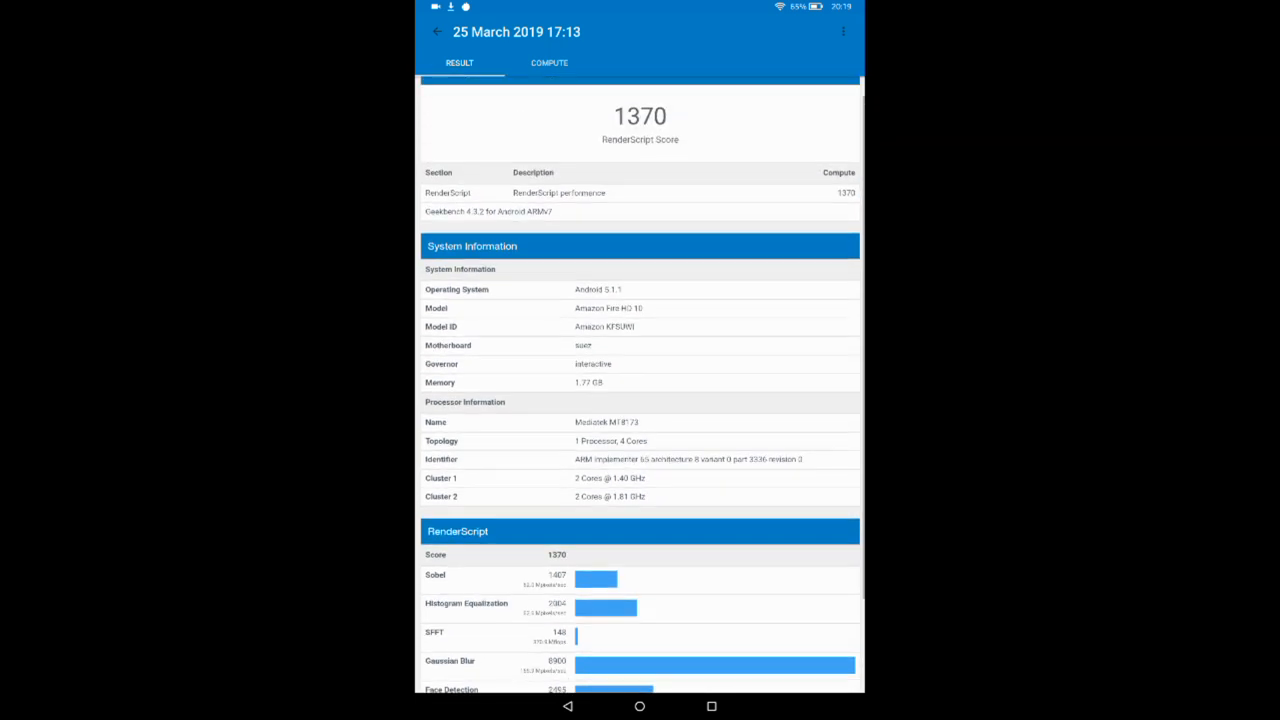
{"action": "left_click", "coordinate": [549, 62]}
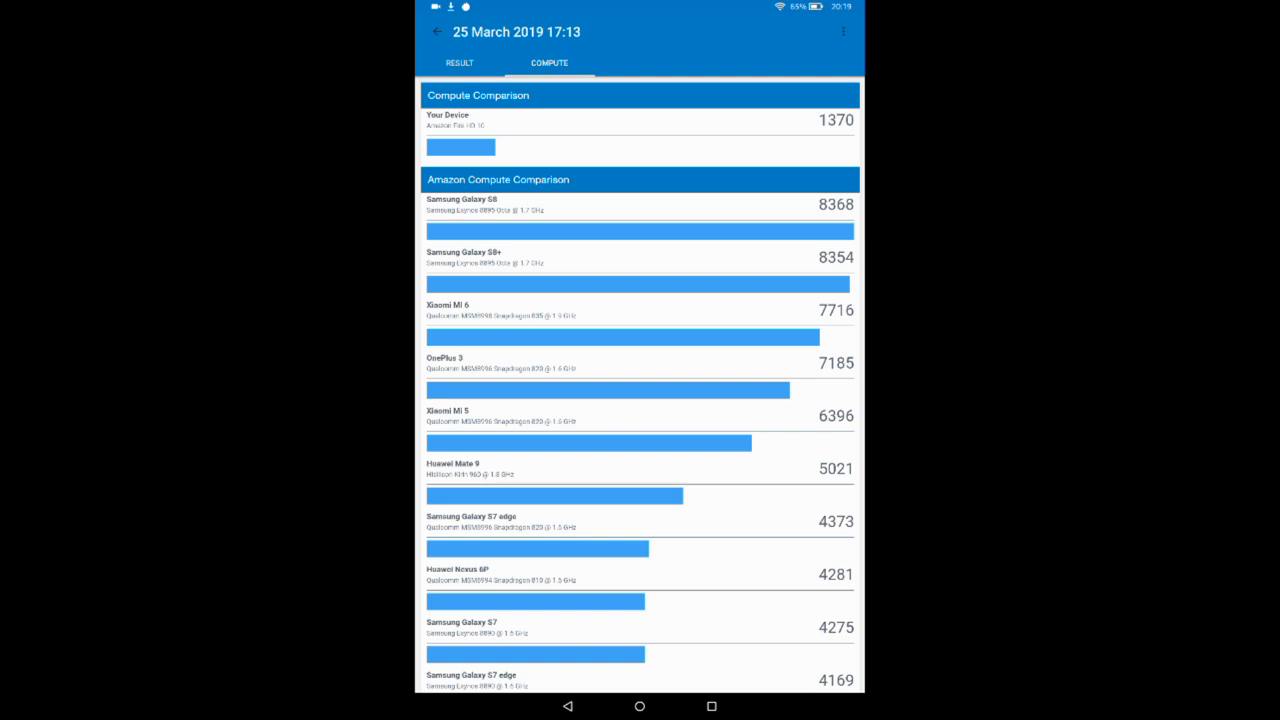
{"action": "scroll", "scroll_direction": "down", "scroll_amount": 3}
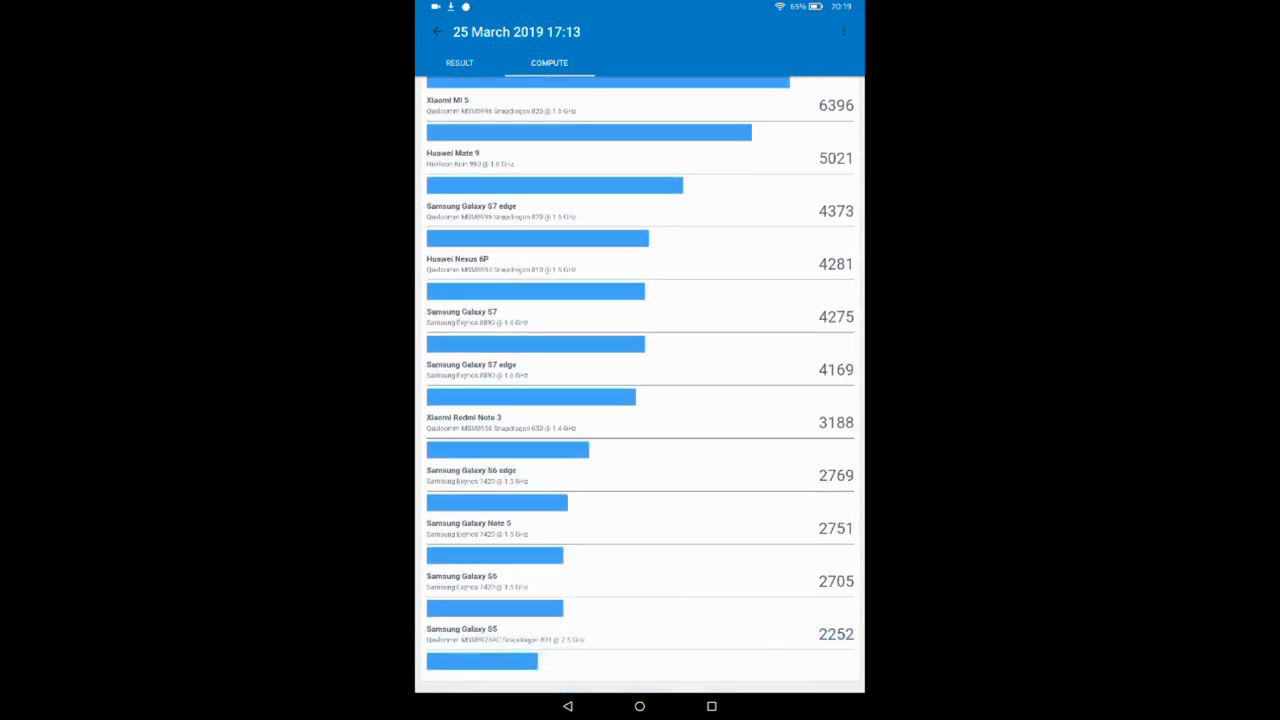
{"action": "scroll", "scroll_direction": "down", "scroll_amount": 3}
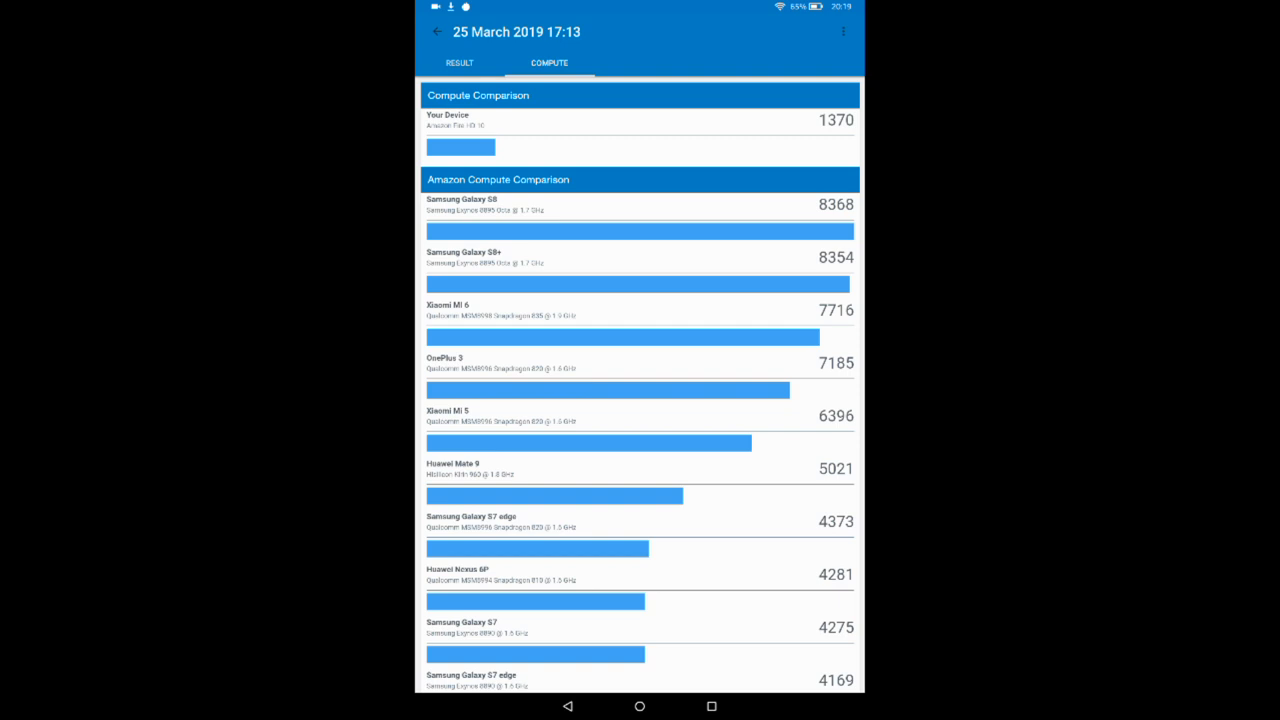
{"action": "left_click", "coordinate": [639, 706]}
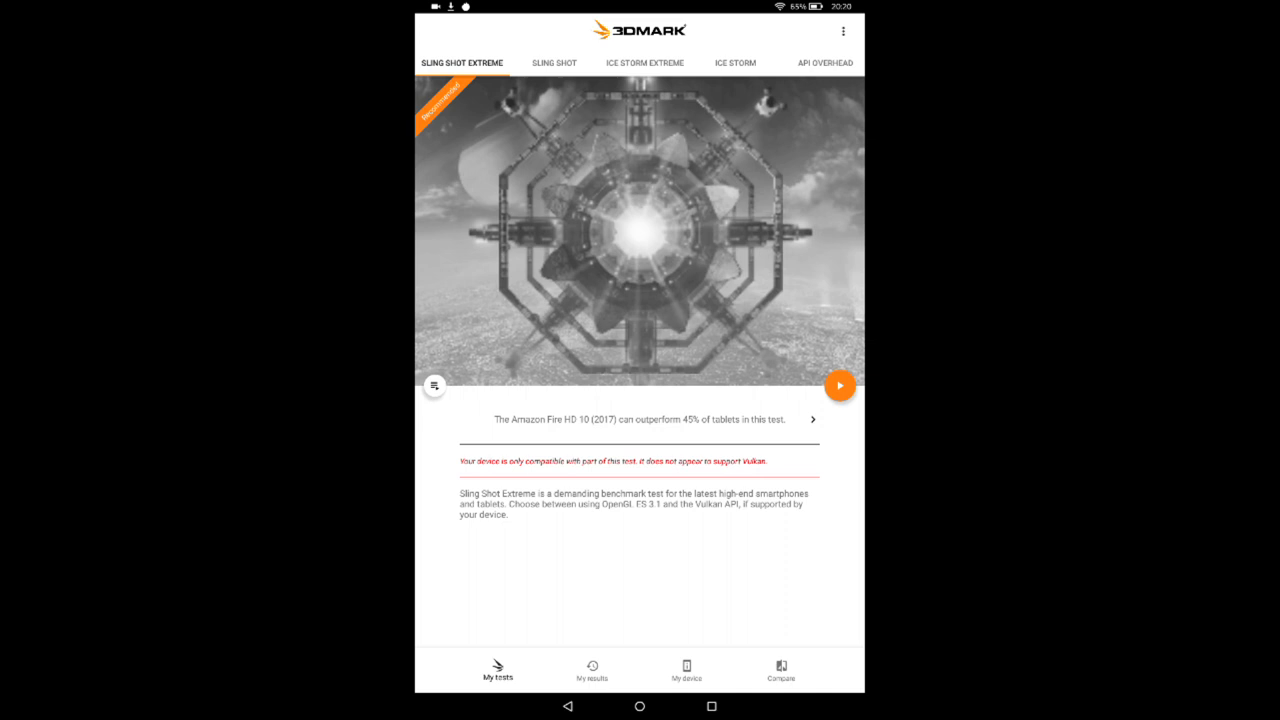
Step: Cycle the comparison facts for the Fire HD 10 (2017) Sling Shot Extreme average of 494
{"action": "left_click", "coordinate": [813, 419]}
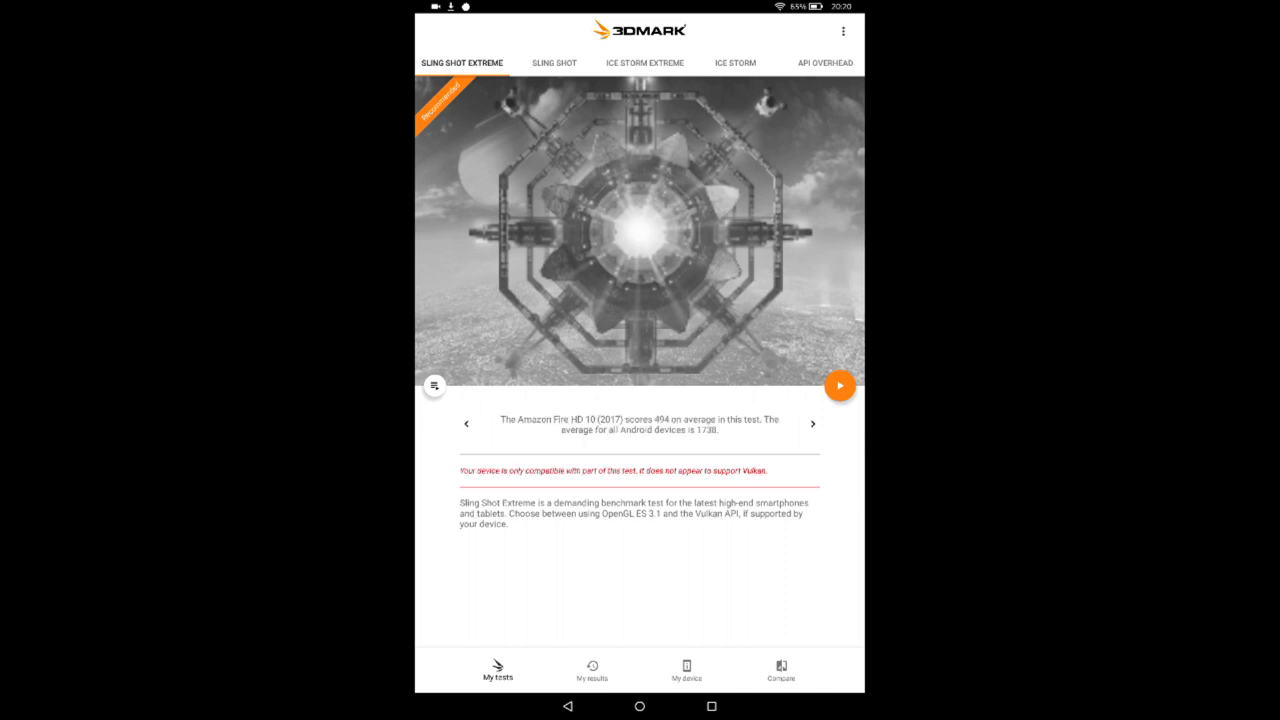
{"action": "left_click", "coordinate": [812, 423]}
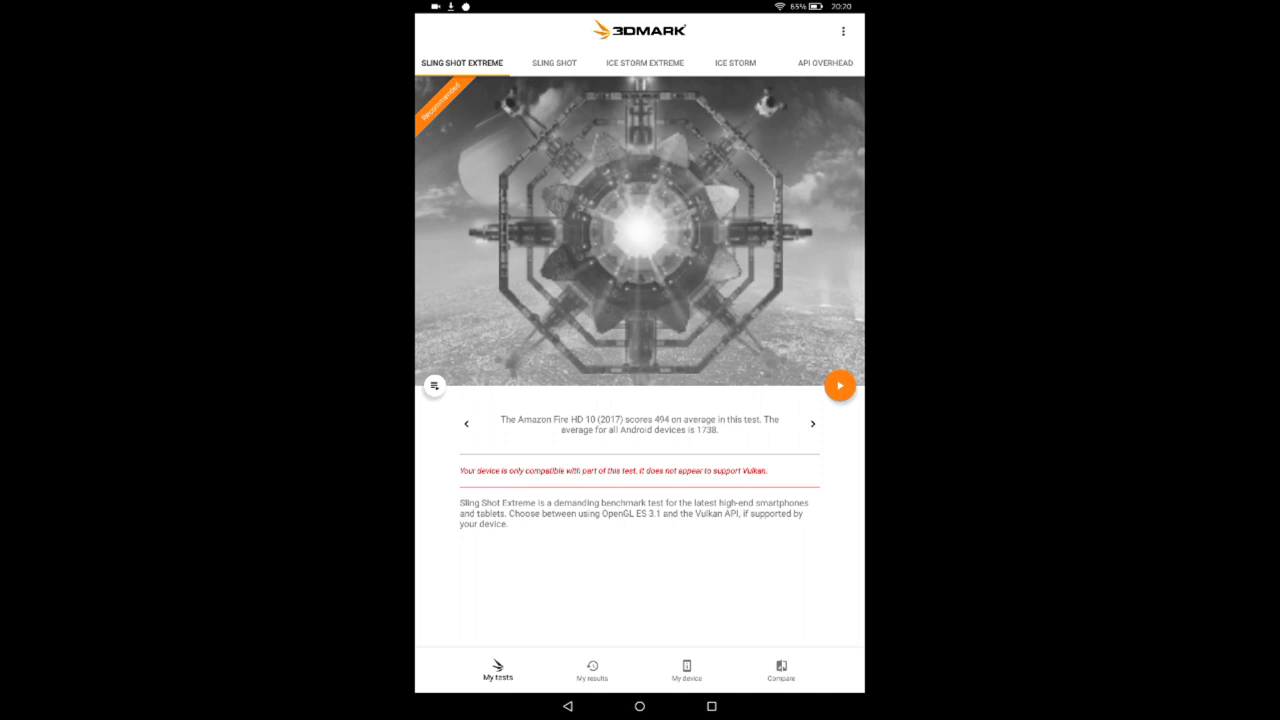
{"action": "left_click", "coordinate": [812, 423]}
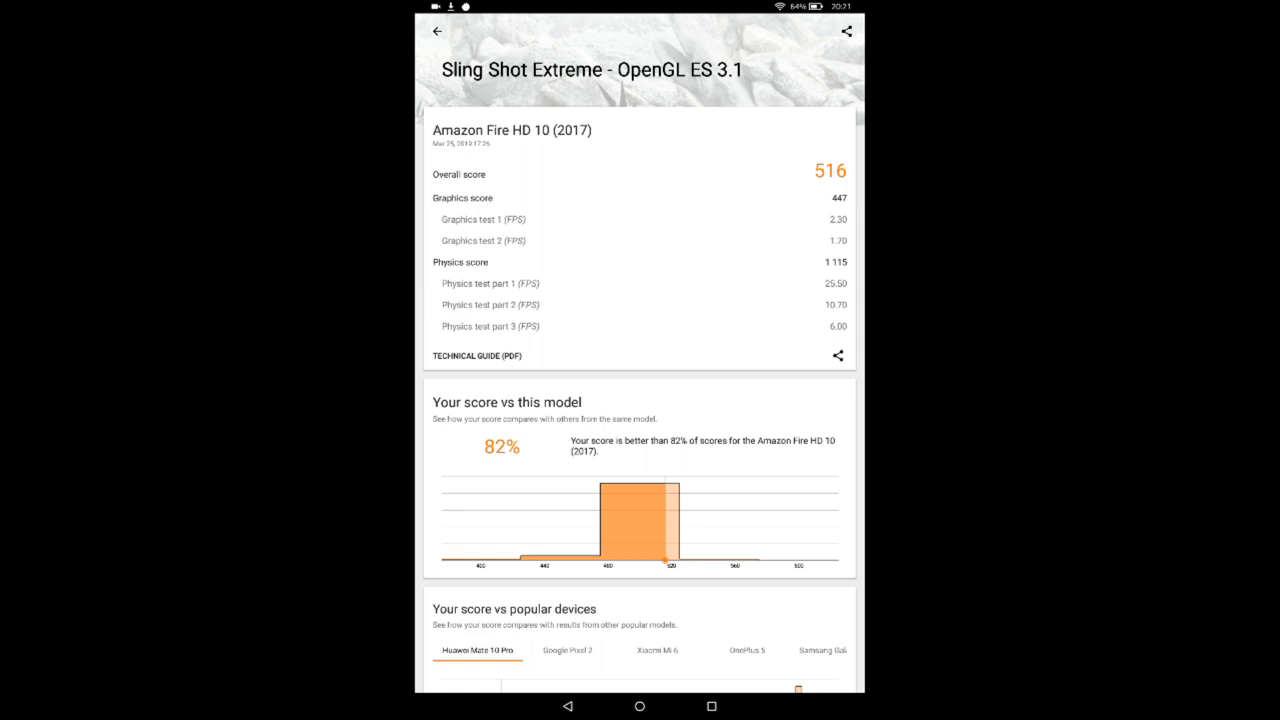
Step: Scroll the 516 result to performance monitoring: CPU 0.6–1.6 GHz, 35–36 °C
{"action": "scroll", "scroll_direction": "down", "scroll_amount": 3}
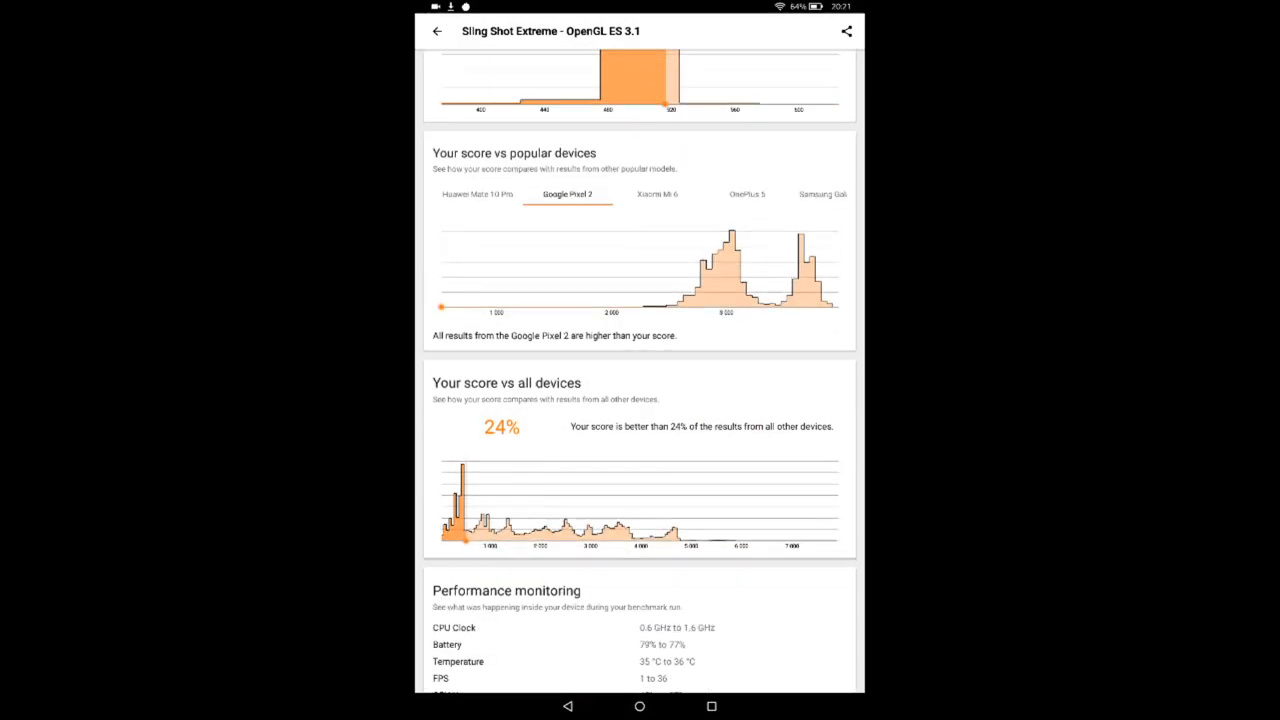
{"action": "scroll", "scroll_direction": "down", "scroll_amount": 3}
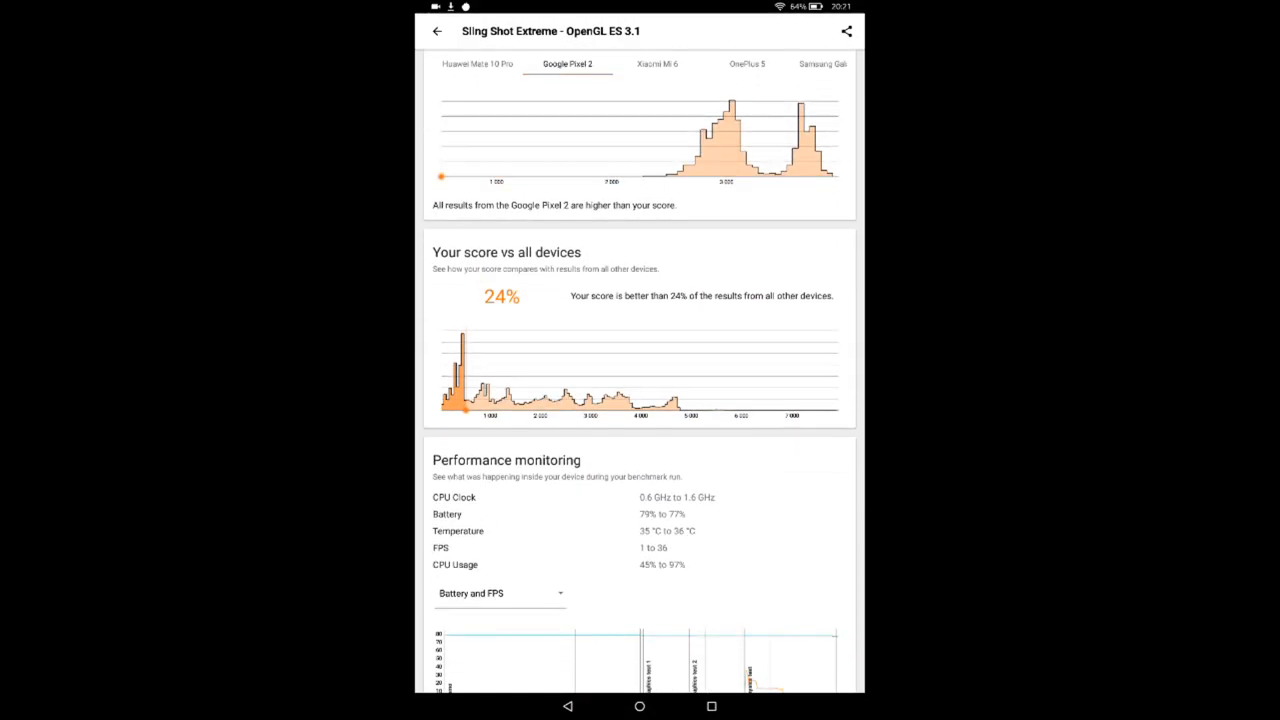
{"action": "scroll", "scroll_direction": "down", "scroll_amount": 3}
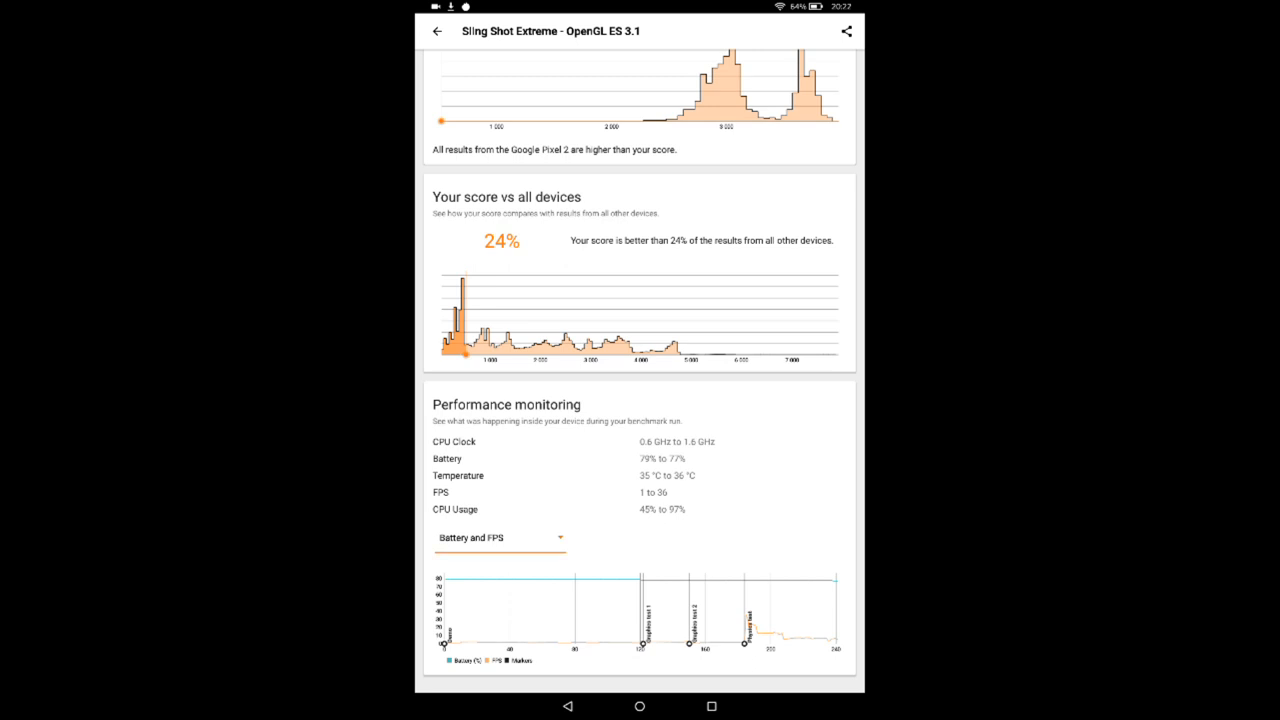
Step: Choose Custom chart as the chart type and confirm the Markers, FPS and Battery series
{"action": "left_click", "coordinate": [500, 538]}
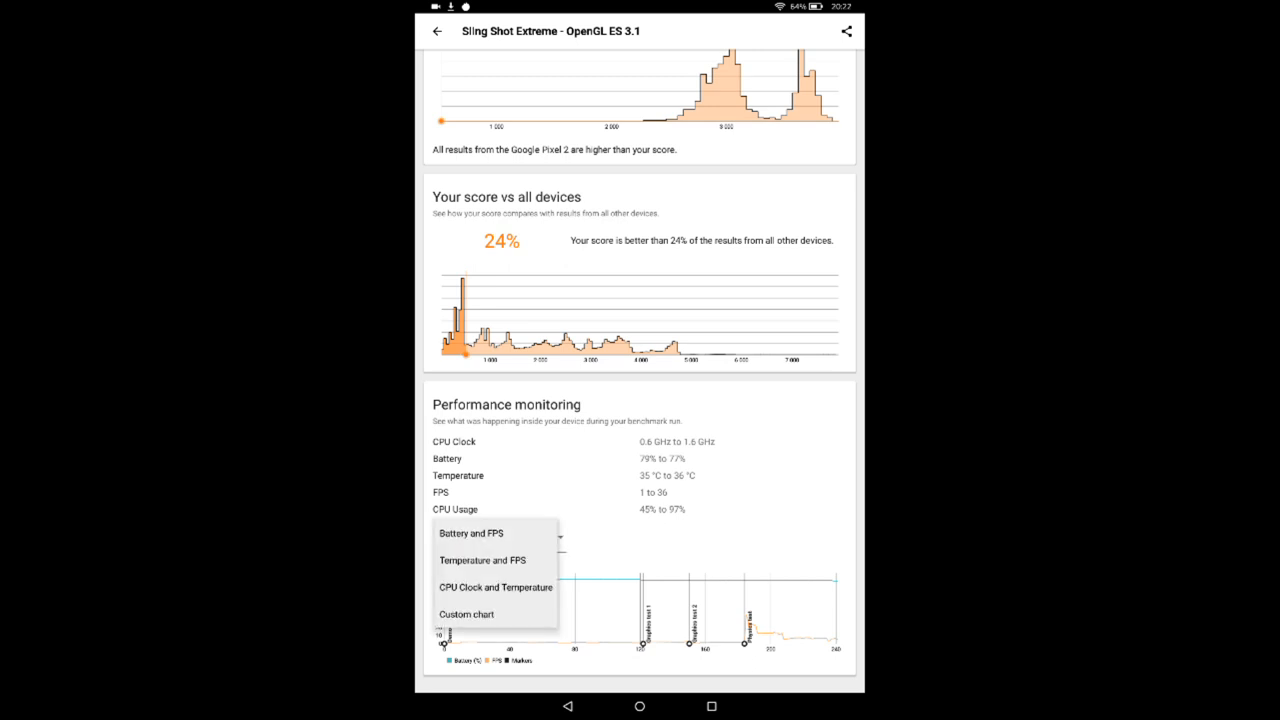
{"action": "left_click", "coordinate": [466, 614]}
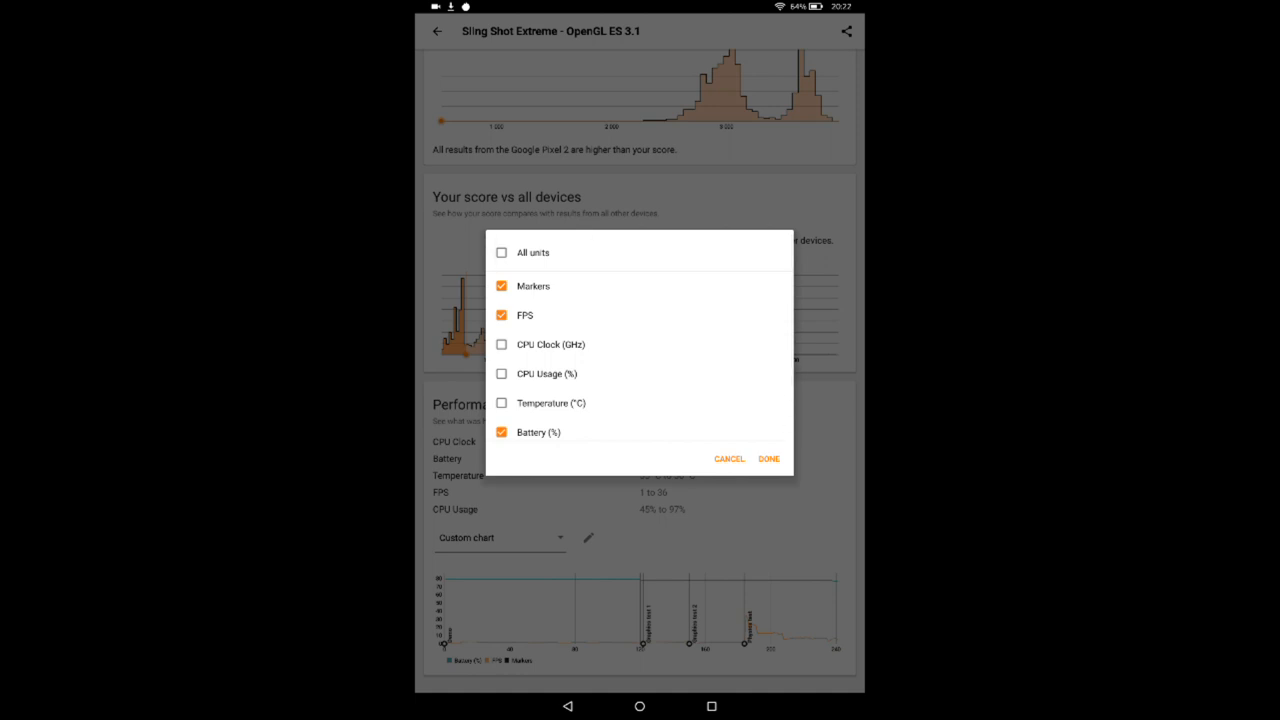
{"action": "left_click", "coordinate": [768, 458]}
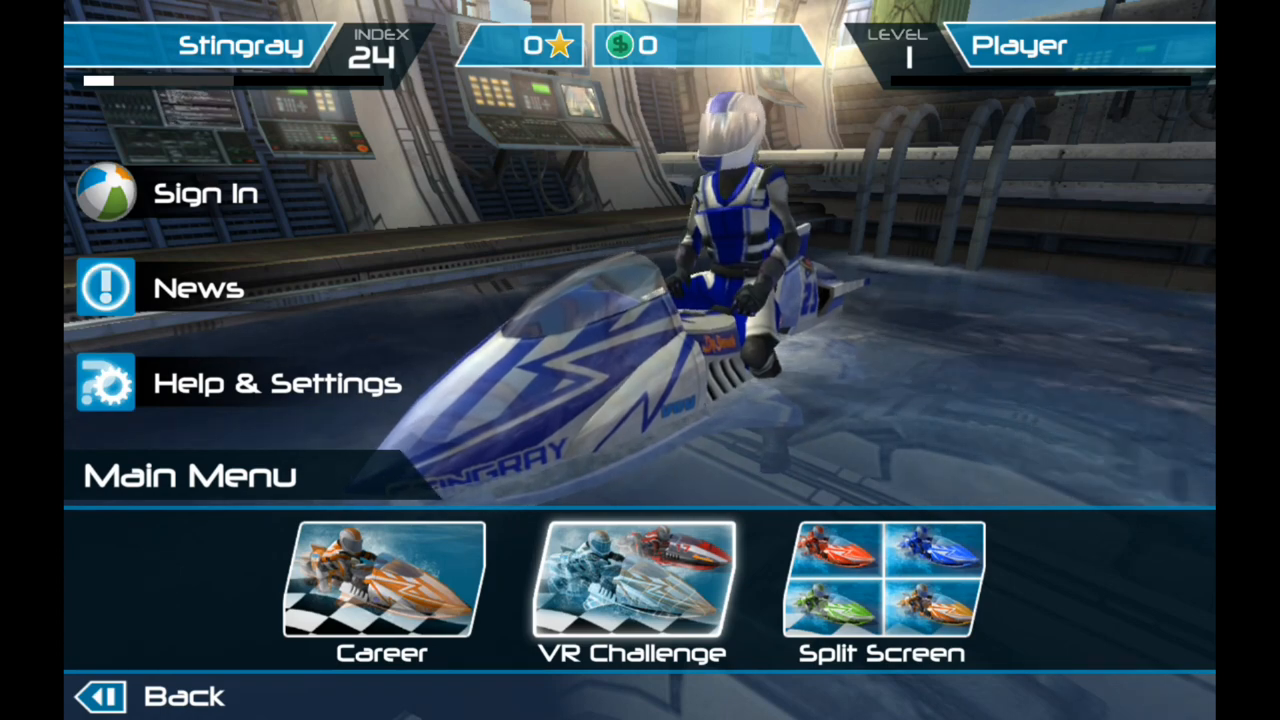
Step: Enter Career mode, pick the Beginner's Luck series and start its first race
{"action": "left_click", "coordinate": [381, 585]}
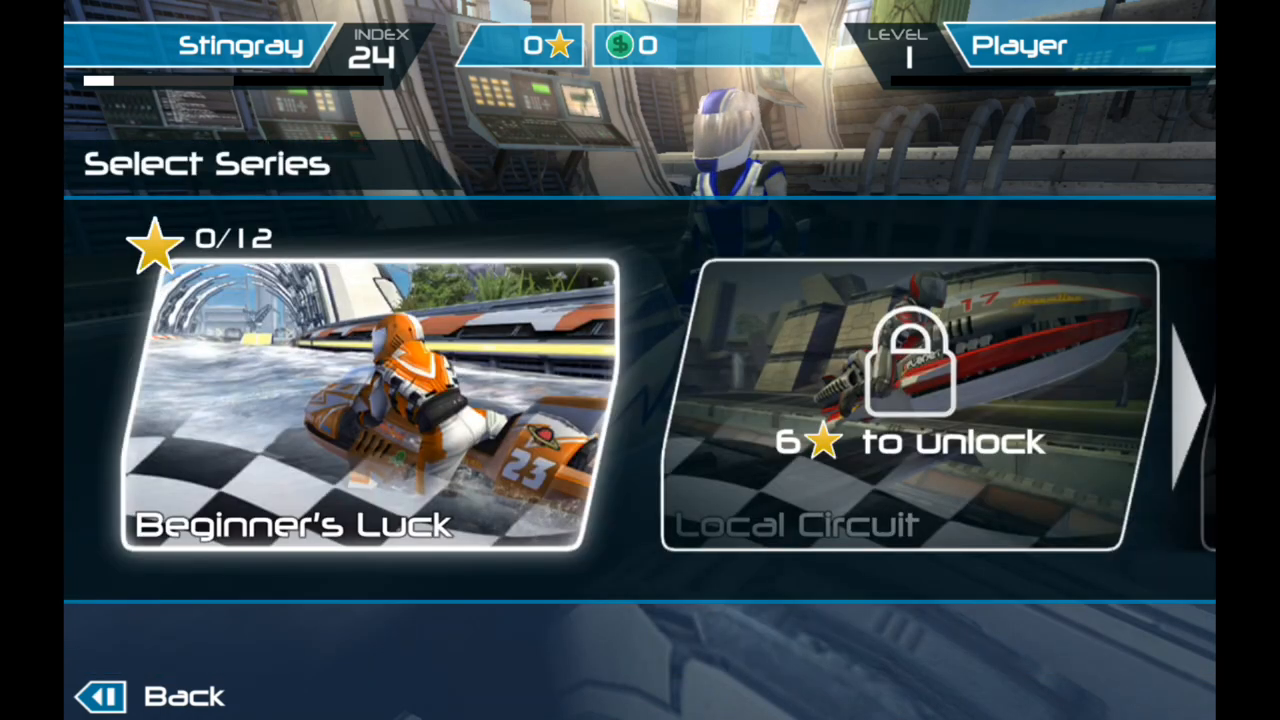
{"action": "left_click", "coordinate": [360, 410]}
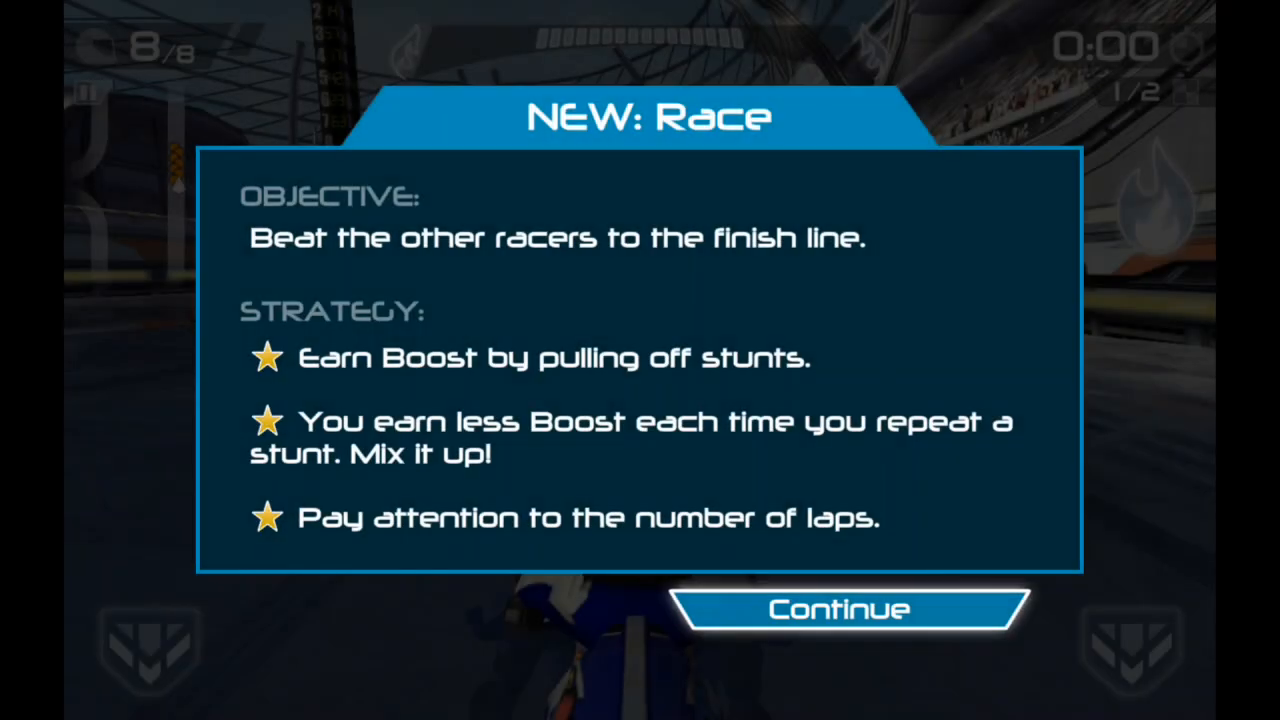
{"action": "left_click", "coordinate": [850, 609]}
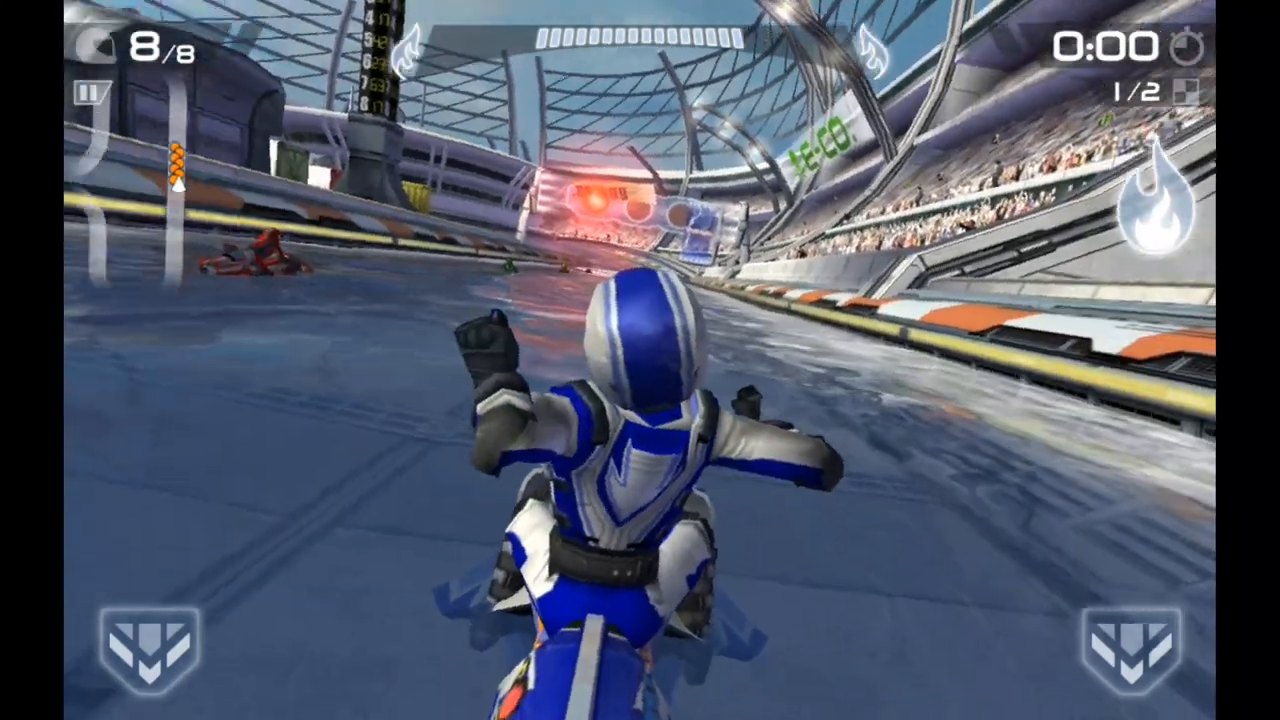